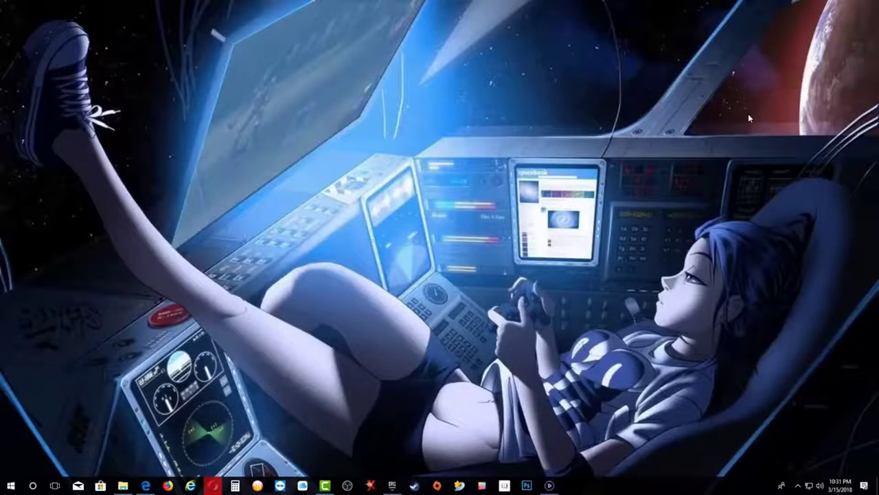
{"action": "mouse_move", "coordinate": [655, 143]}
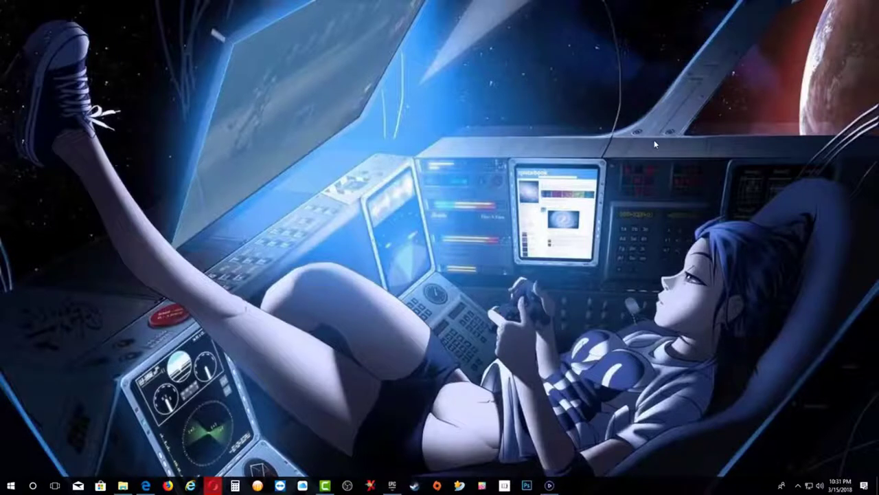
{"action": "mouse_move", "coordinate": [625, 142]}
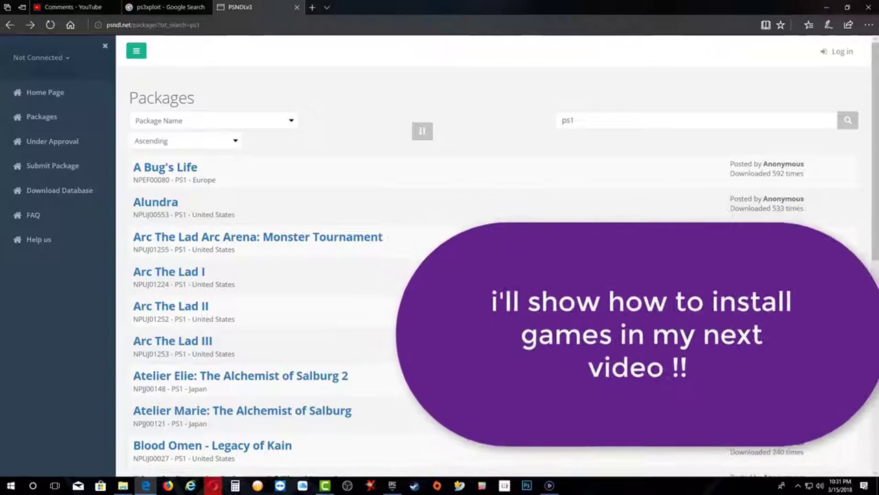
Open the PS3Xploit Team site (ps3xploit.com) from the ps3xploit Google results
{"action": "left_click", "coordinate": [165, 7]}
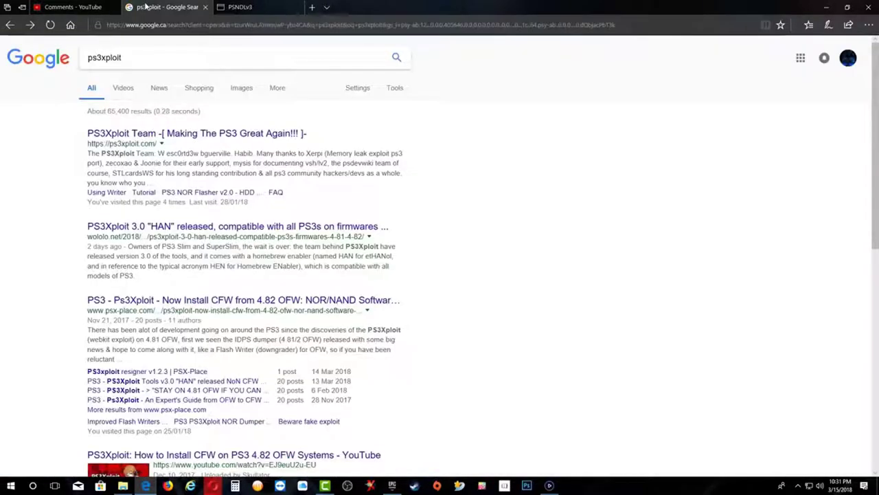
{"action": "left_click", "coordinate": [151, 58]}
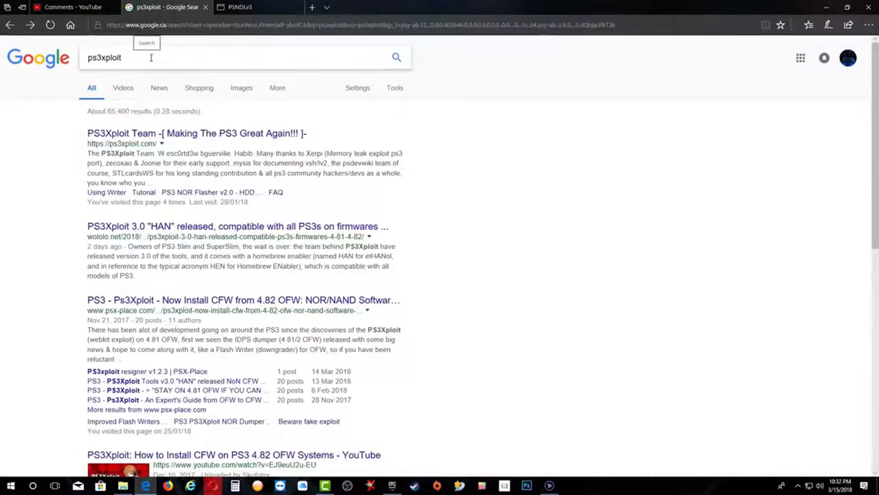
{"action": "mouse_move", "coordinate": [257, 133]}
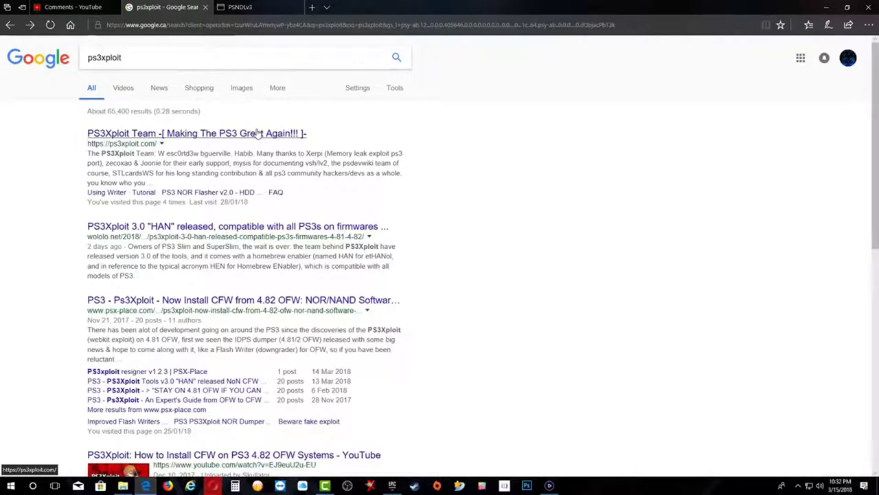
{"action": "triple_click", "coordinate": [105, 57]}
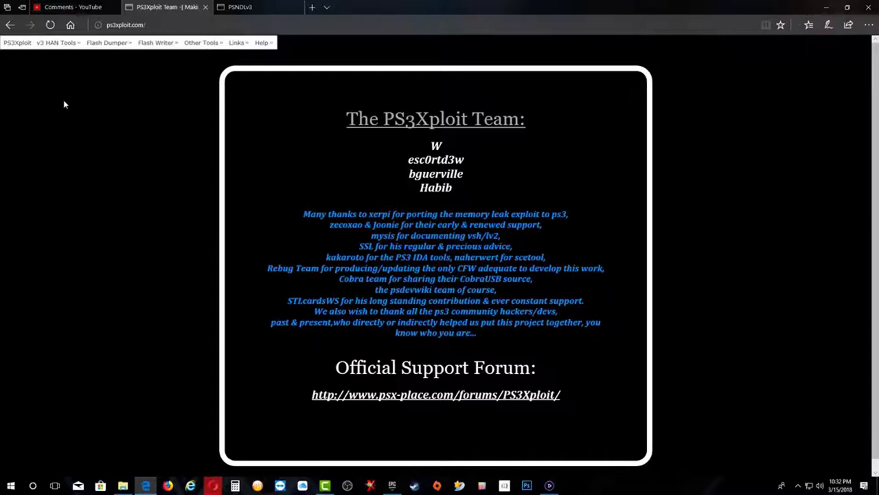
Save han_supportfiles.zip from v3 HAN Tools > Download Support Files
{"action": "left_click", "coordinate": [57, 42]}
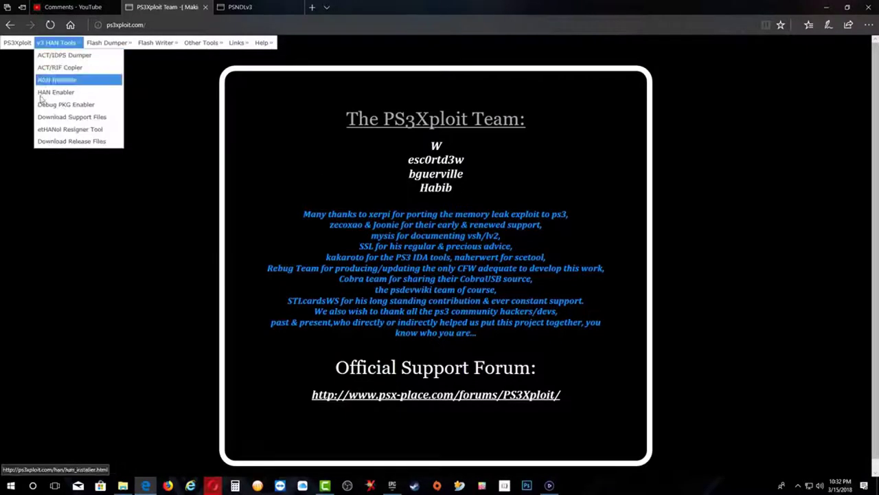
{"action": "mouse_move", "coordinate": [56, 79]}
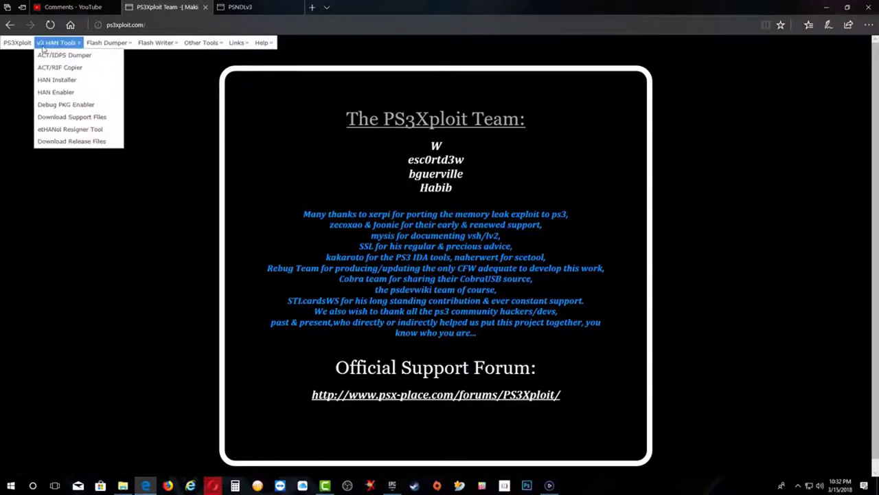
{"action": "mouse_move", "coordinate": [63, 55]}
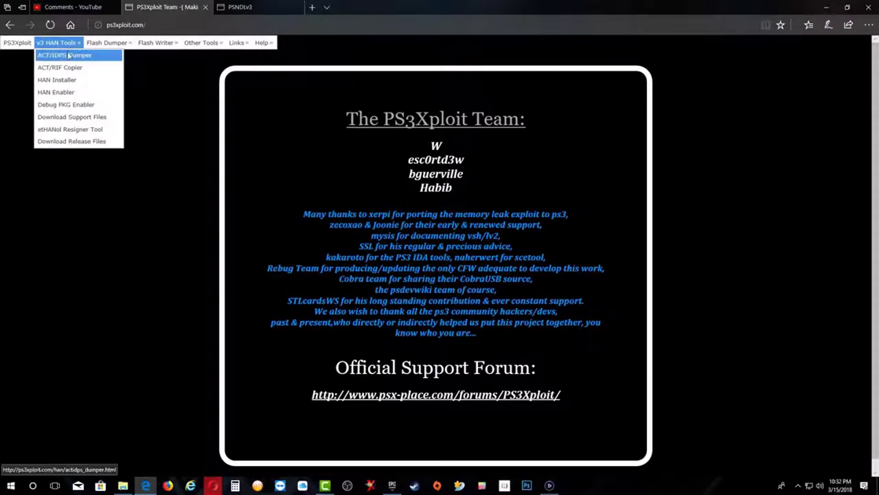
{"action": "mouse_move", "coordinate": [72, 116]}
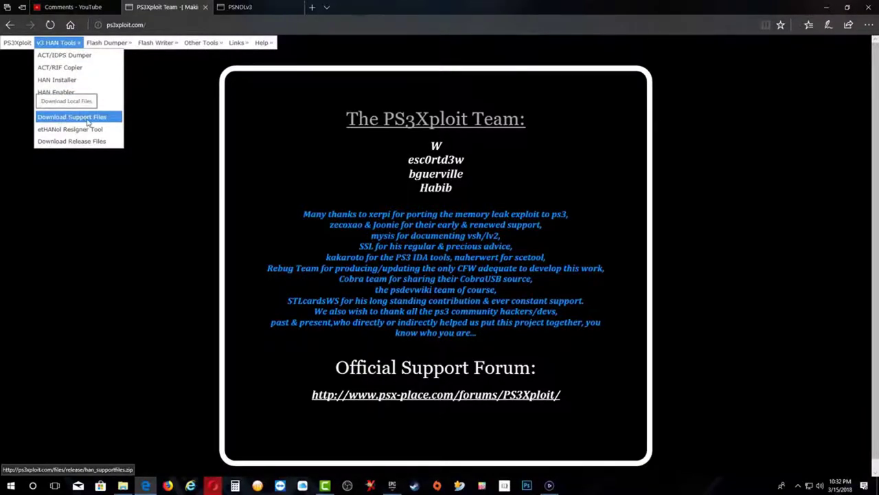
{"action": "mouse_move", "coordinate": [100, 127]}
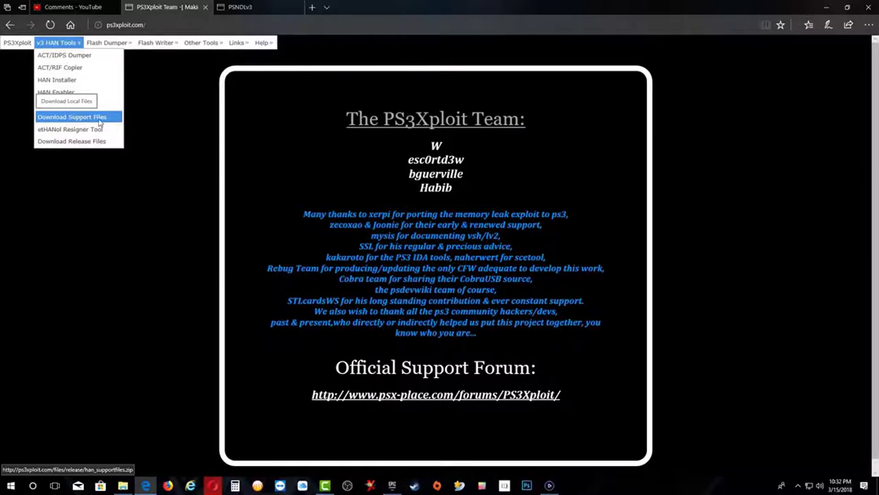
{"action": "mouse_move", "coordinate": [69, 129]}
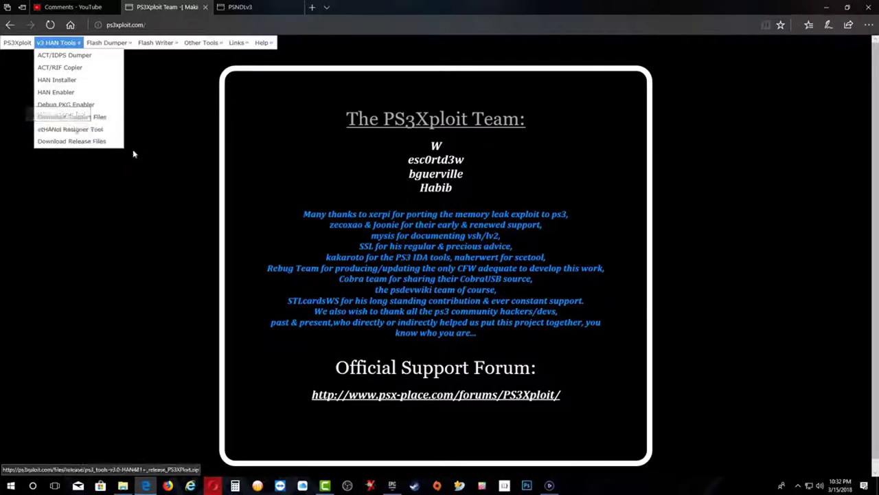
{"action": "mouse_move", "coordinate": [71, 116]}
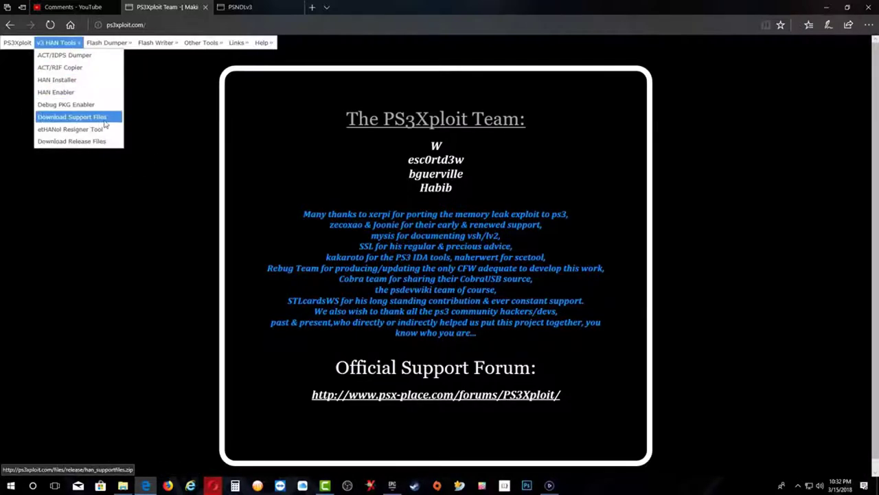
{"action": "left_click", "coordinate": [71, 116]}
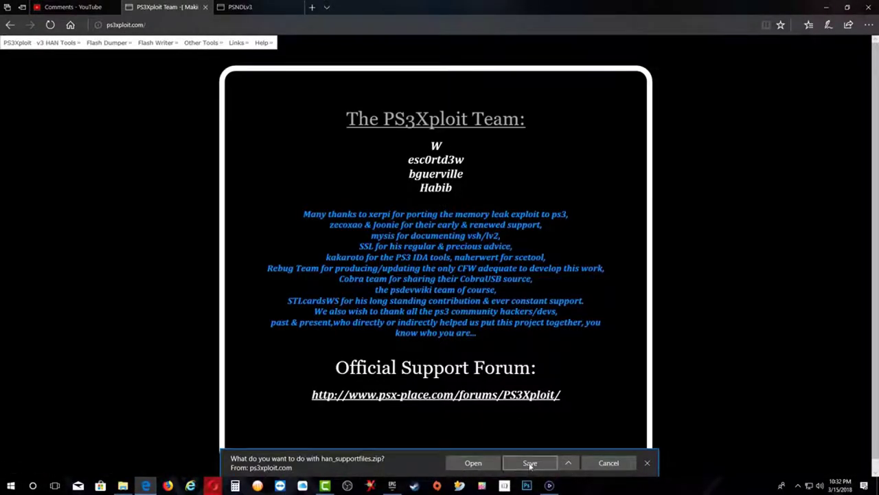
{"action": "mouse_move", "coordinate": [608, 476]}
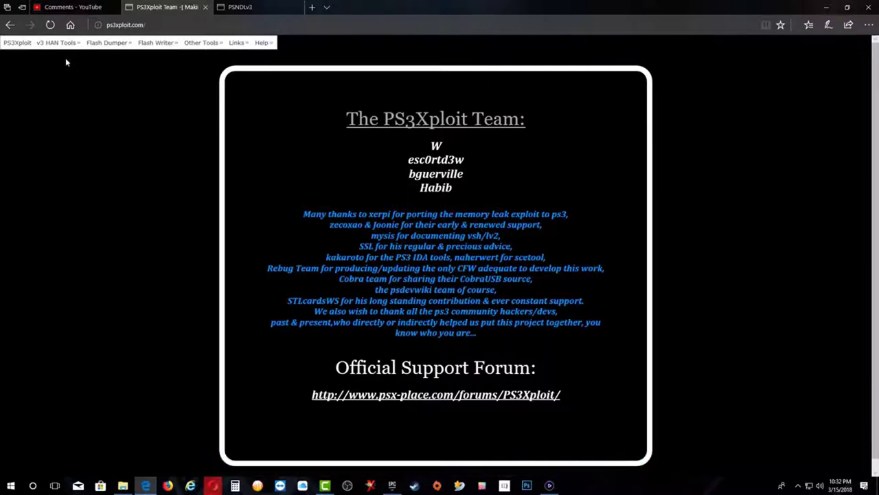
{"action": "left_click", "coordinate": [56, 42]}
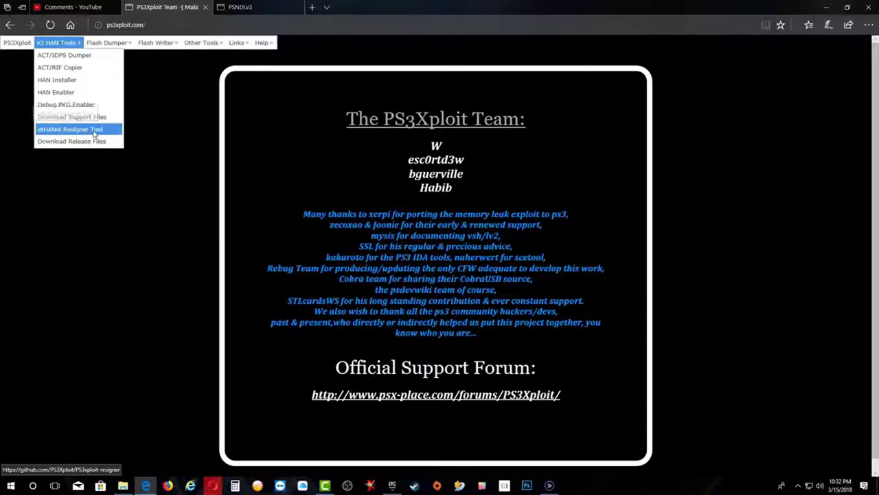
Download the PS3Xploit-resigner GitHub repository as a ZIP, then return to the PS3Xploit tab
{"action": "left_click", "coordinate": [69, 129]}
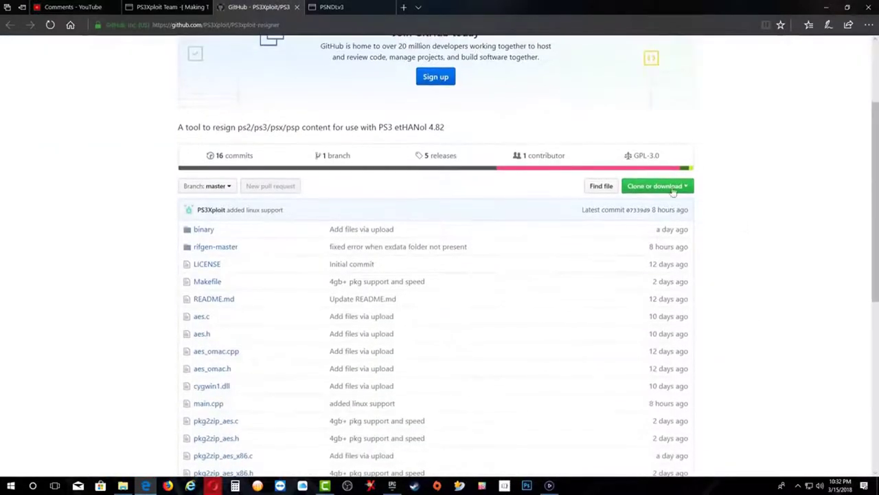
{"action": "left_click", "coordinate": [655, 186]}
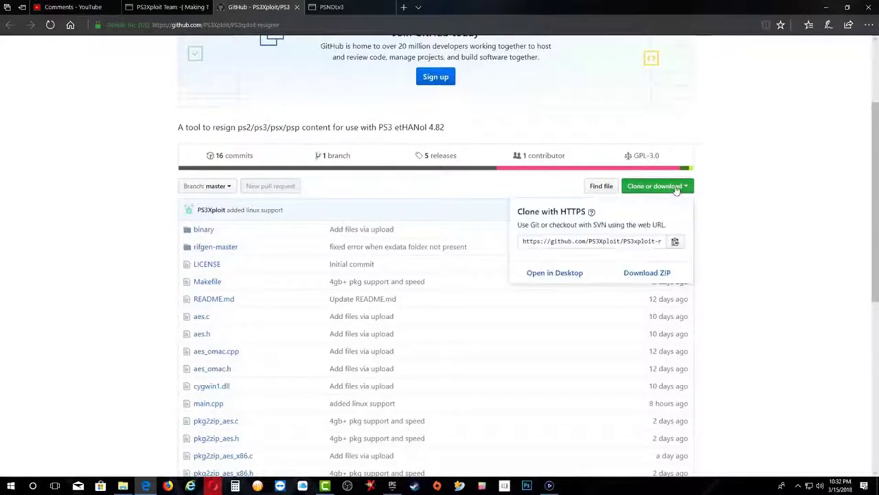
{"action": "mouse_move", "coordinate": [647, 272]}
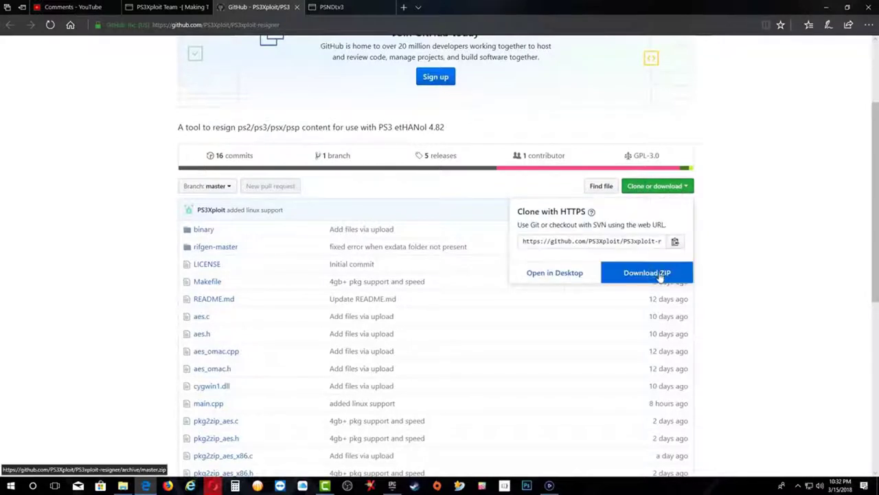
{"action": "left_click", "coordinate": [646, 272]}
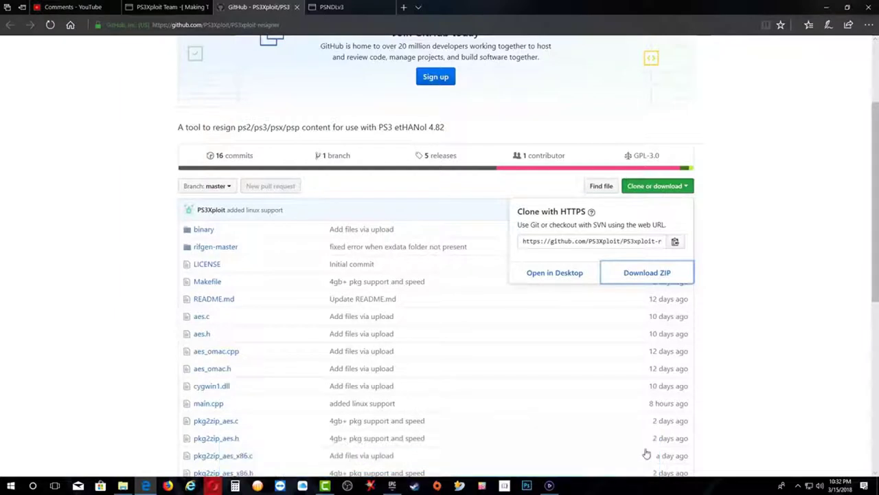
{"action": "left_click", "coordinate": [165, 7]}
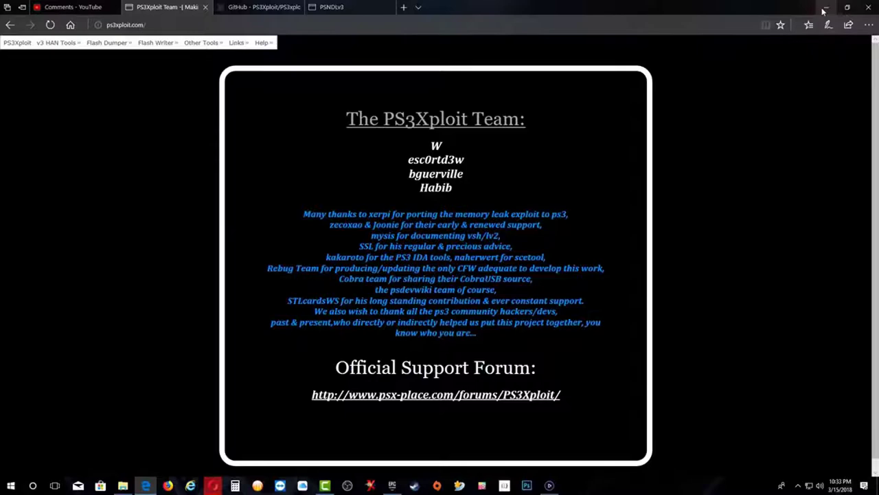
Minimize the browser and select han_supportfiles in the Desktop\HAN PS3 folder
{"action": "left_click", "coordinate": [825, 8]}
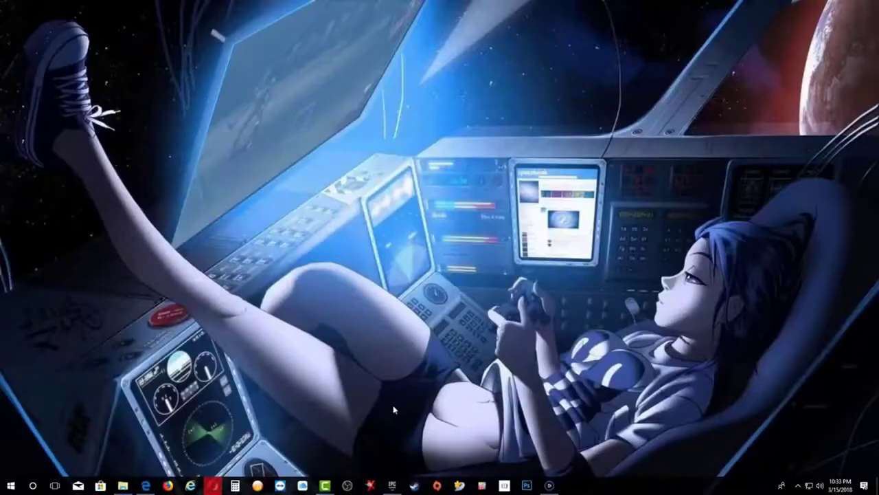
{"action": "left_click", "coordinate": [122, 485]}
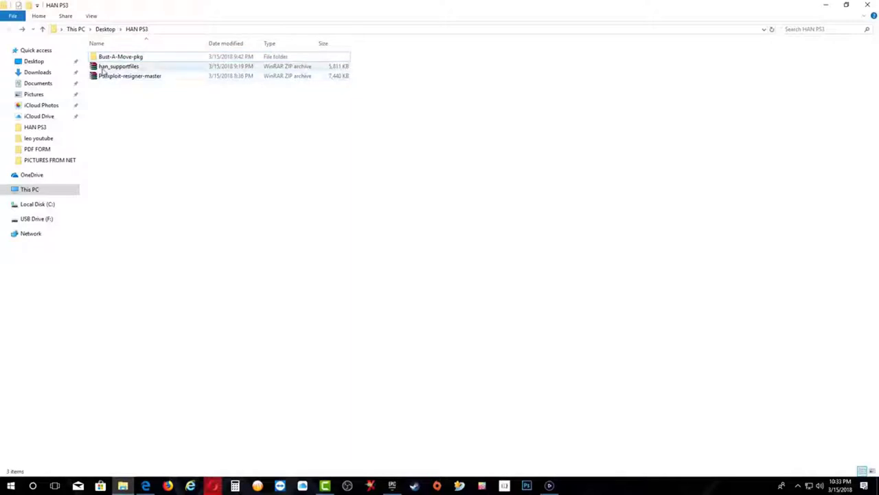
{"action": "mouse_move", "coordinate": [130, 75]}
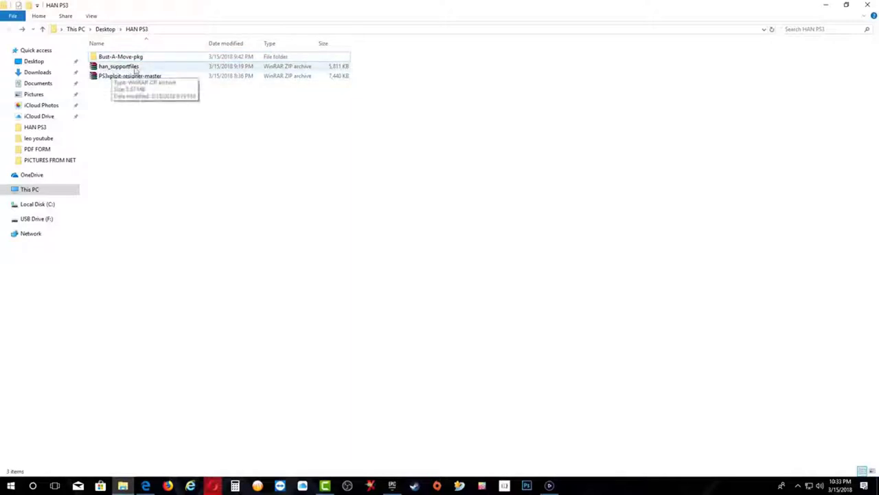
{"action": "mouse_move", "coordinate": [148, 75]}
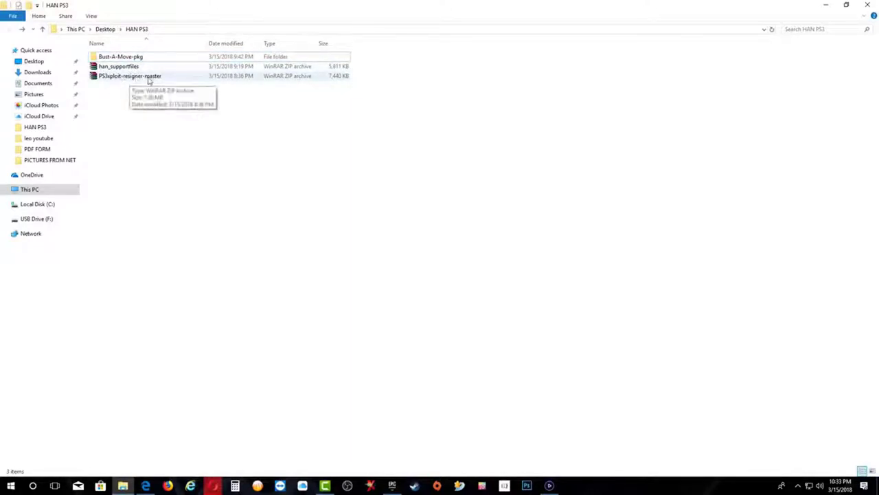
{"action": "mouse_move", "coordinate": [125, 79]}
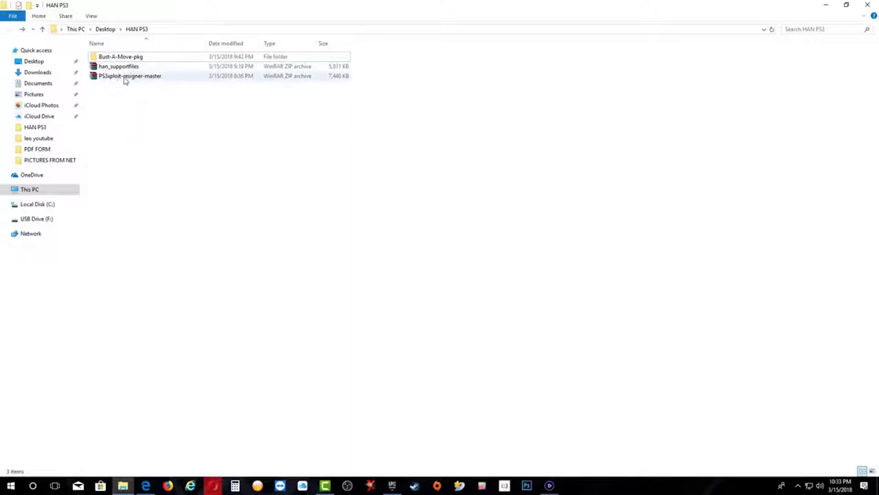
{"action": "left_click", "coordinate": [119, 65]}
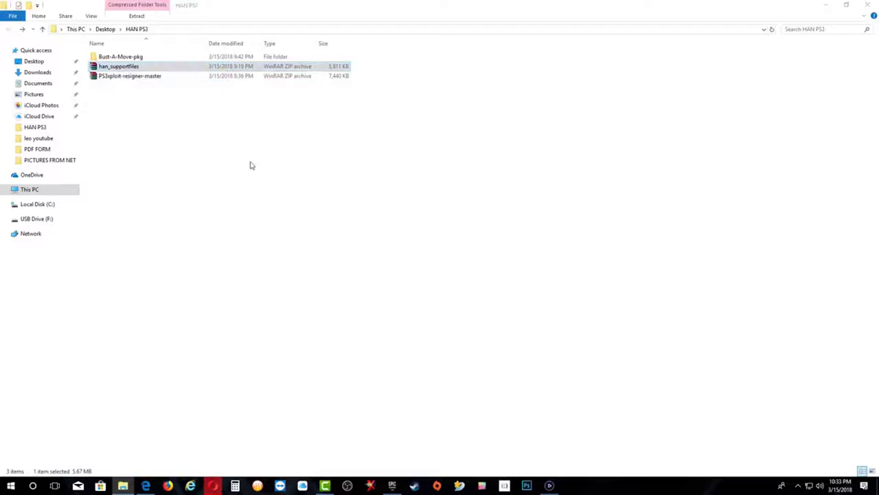
Inspect the five files inside han_supportfiles.zip in WinRAR, then close it
{"action": "double_click", "coordinate": [118, 66]}
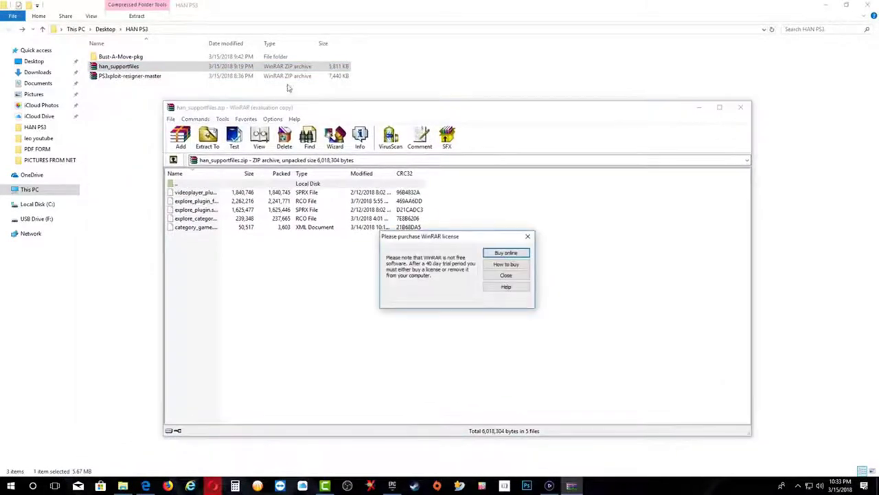
{"action": "left_click", "coordinate": [506, 275]}
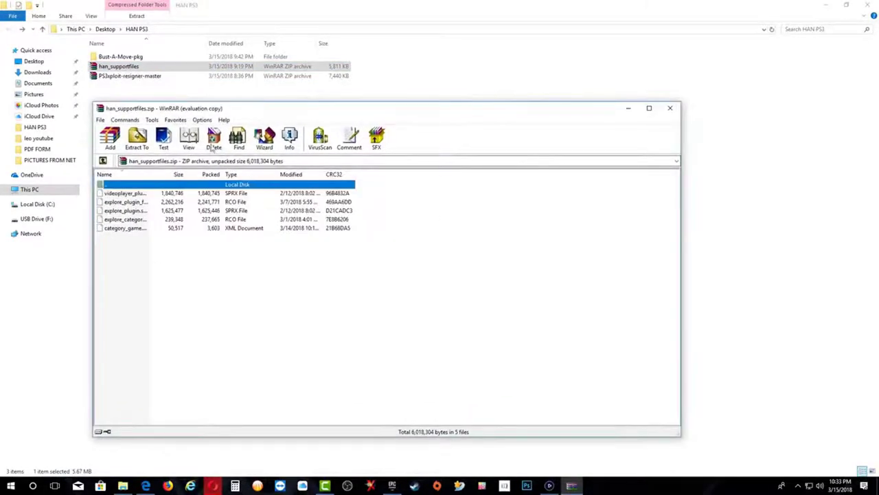
{"action": "left_click_drag", "start_coordinate": [385, 108], "coordinate": [453, 107]}
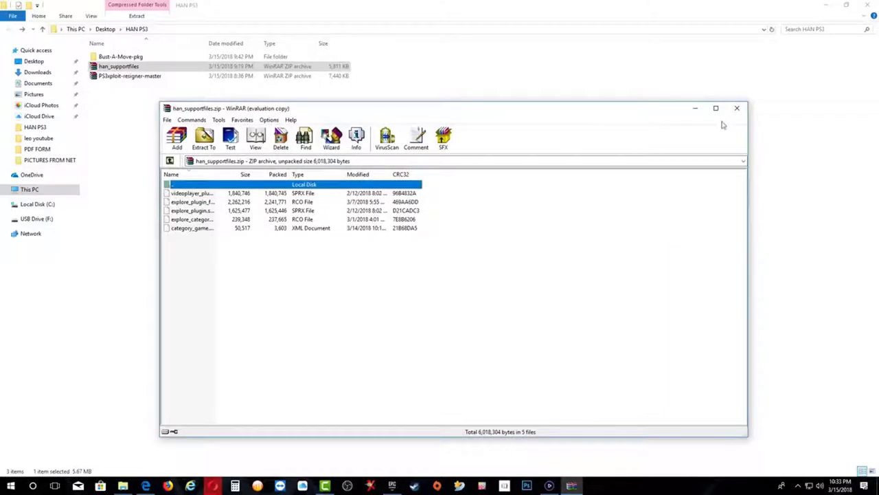
{"action": "left_click", "coordinate": [737, 108]}
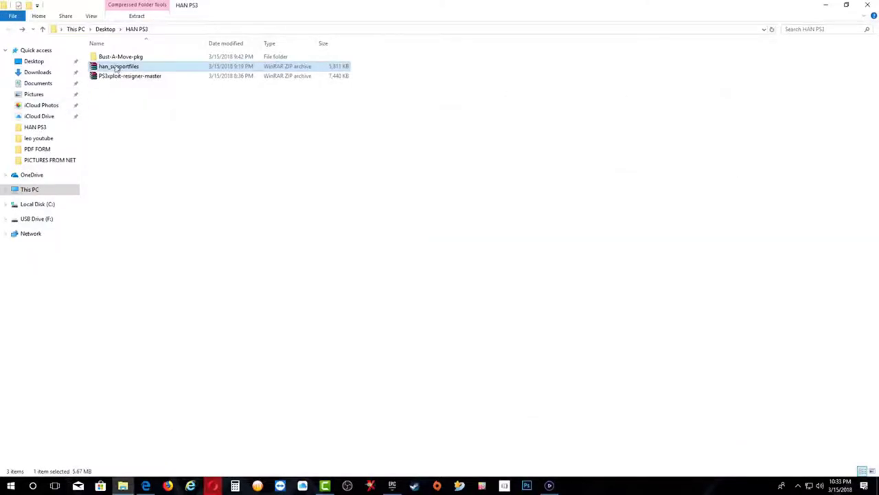
Extract han_supportfiles to its own folder and copy its five files to USB Drive (F:)
{"action": "right_click", "coordinate": [119, 65]}
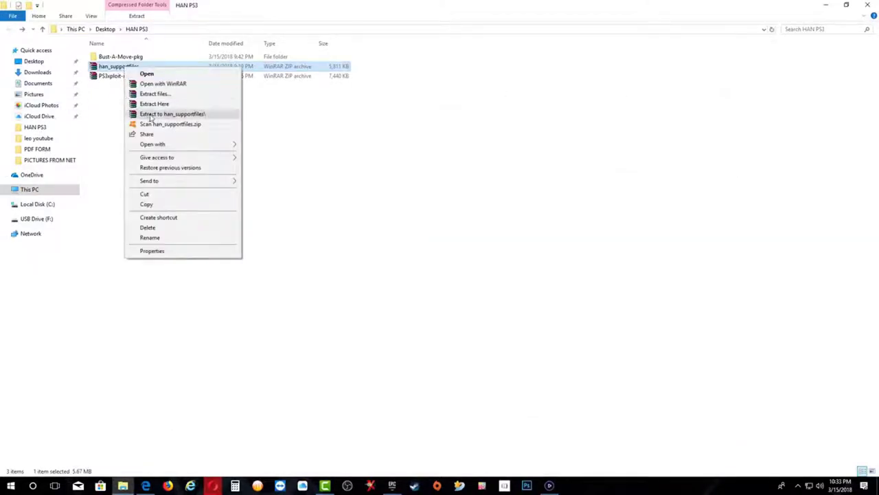
{"action": "left_click", "coordinate": [172, 113]}
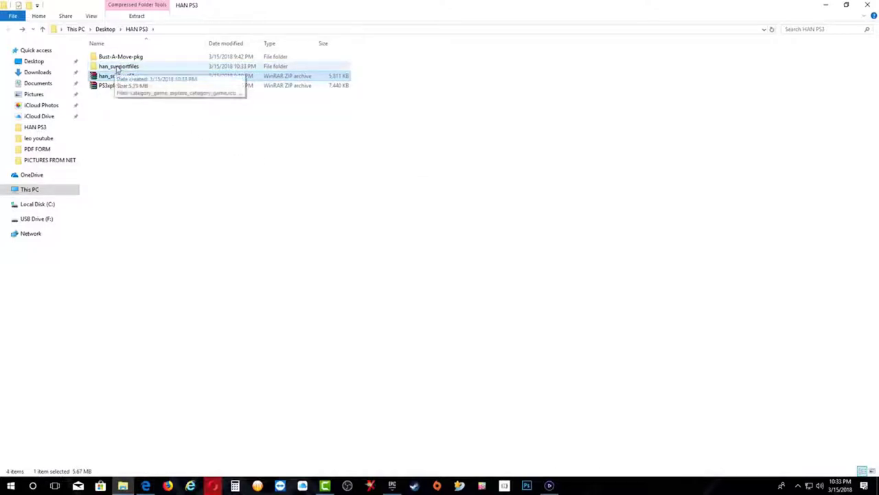
{"action": "double_click", "coordinate": [119, 66]}
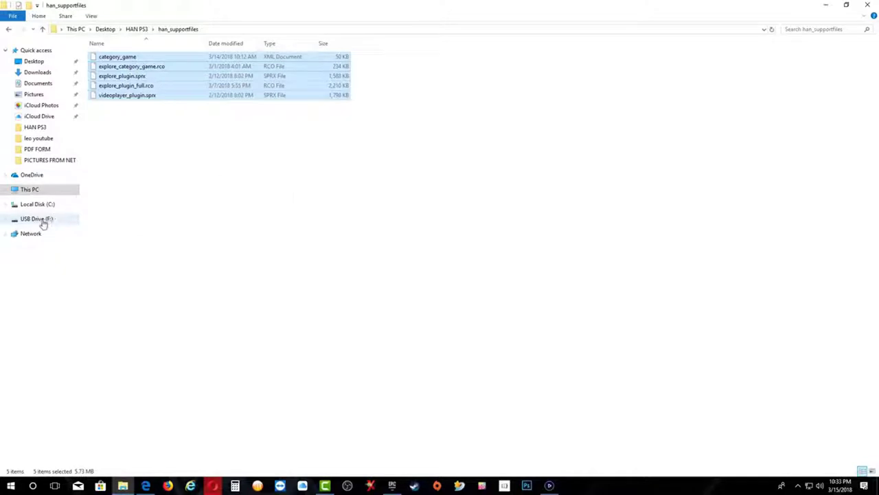
{"action": "left_click", "coordinate": [36, 219]}
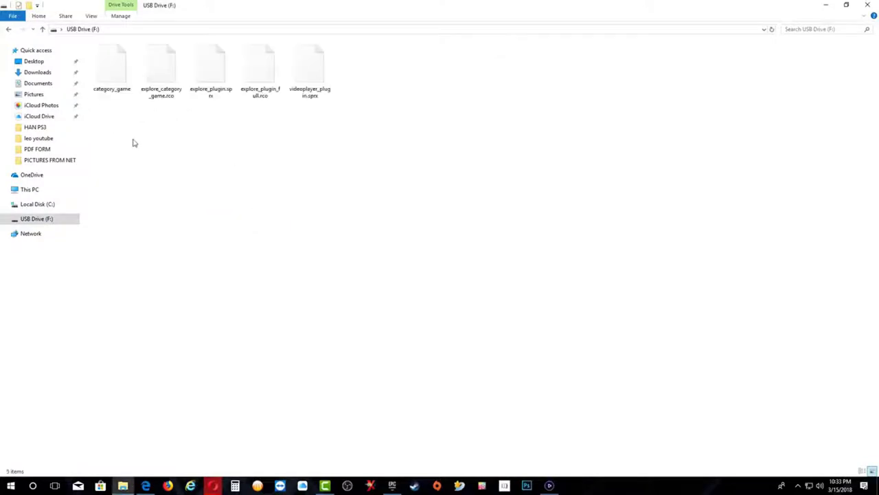
{"action": "left_click", "coordinate": [9, 29]}
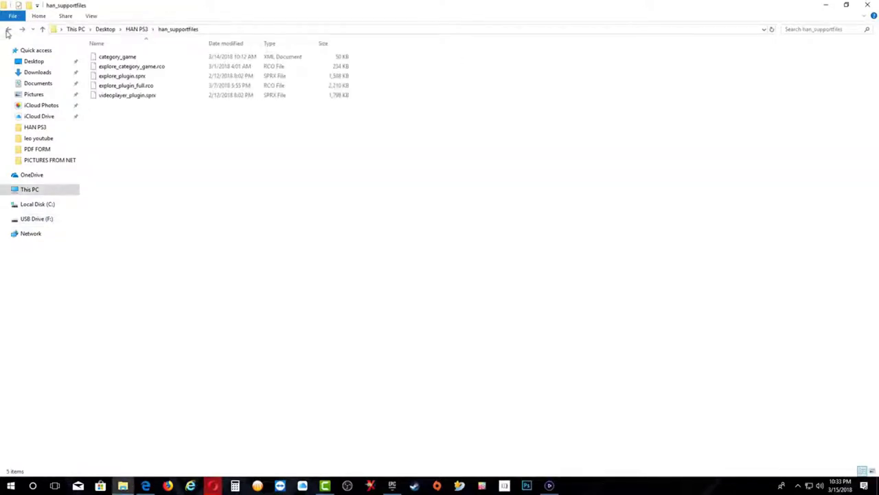
Delete the extracted han_supportfiles folder from HAN PS3
{"action": "left_click", "coordinate": [8, 29]}
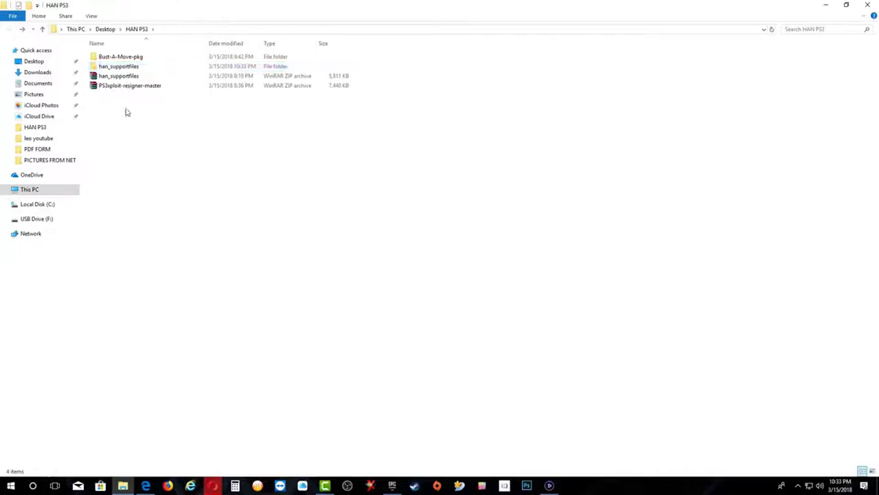
{"action": "left_click", "coordinate": [118, 66]}
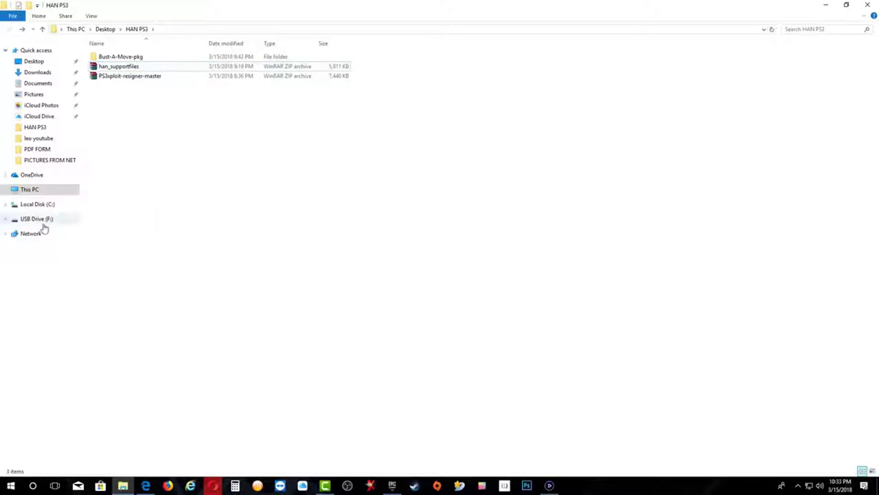
{"action": "mouse_move", "coordinate": [265, 450]}
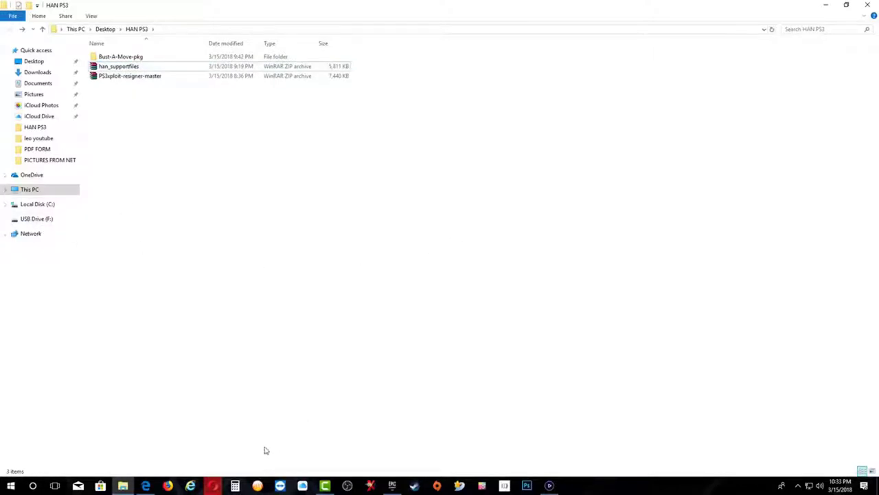
{"action": "mouse_move", "coordinate": [103, 265]}
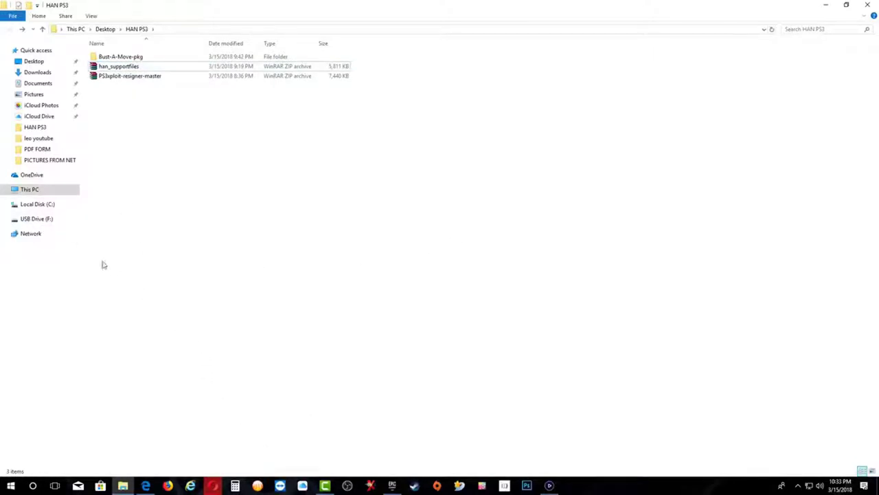
Eject USB Drive (F:) from the navigation pane's context menu
{"action": "right_click", "coordinate": [35, 218]}
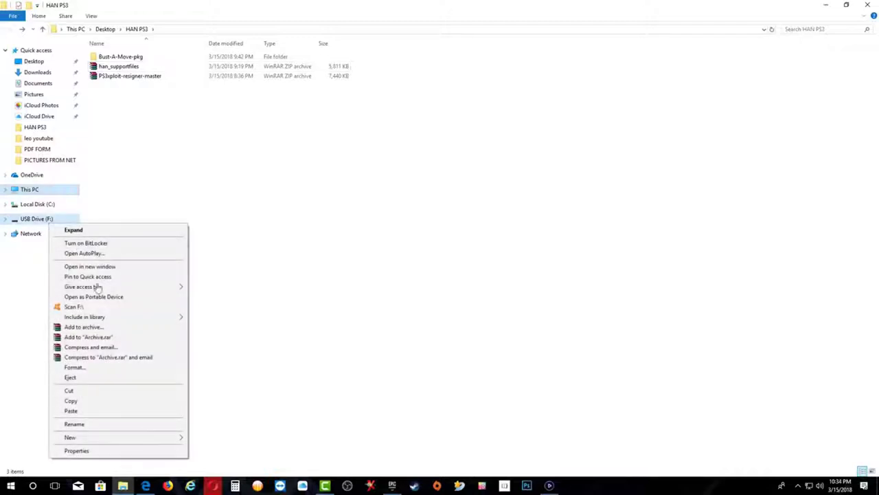
{"action": "mouse_move", "coordinate": [122, 326]}
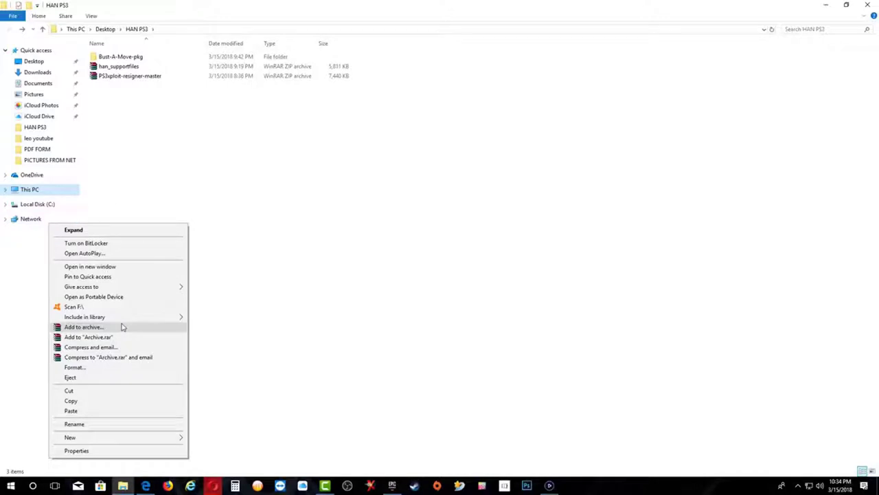
{"action": "mouse_move", "coordinate": [563, 479]}
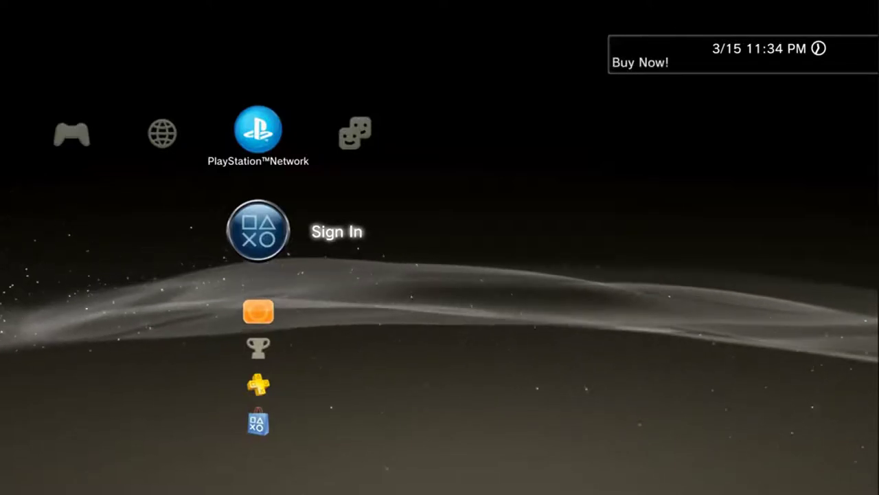
Sign in to PlayStation Network and reach Account Management > System Activation > PS3 System
{"action": "left_click", "coordinate": [258, 231]}
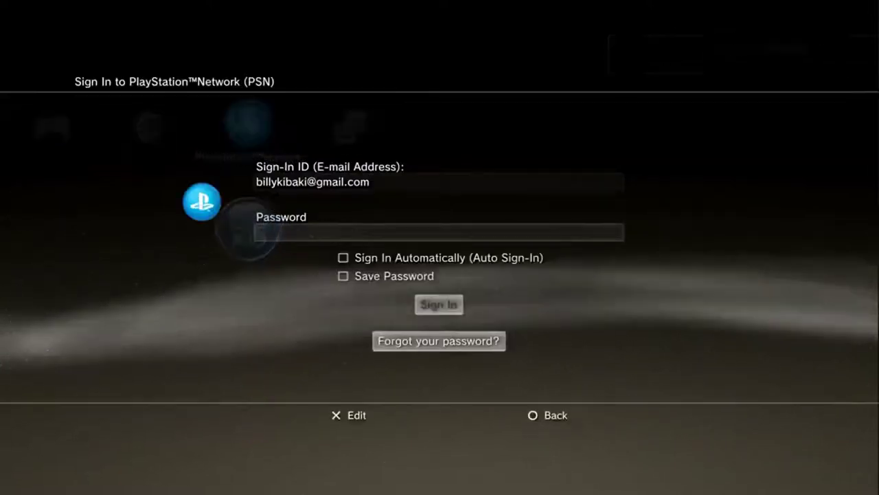
{"action": "left_click", "coordinate": [438, 305]}
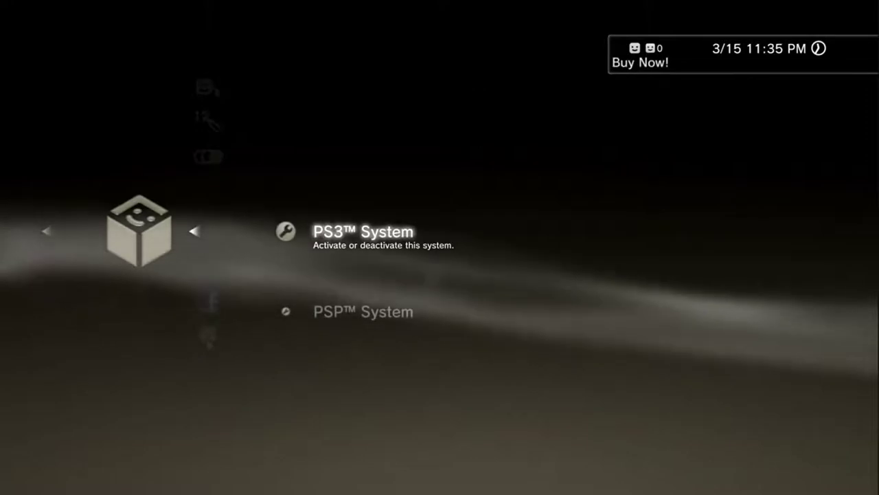
Activate this PS3 System for the account and confirm Activation completed
{"action": "left_click", "coordinate": [362, 231]}
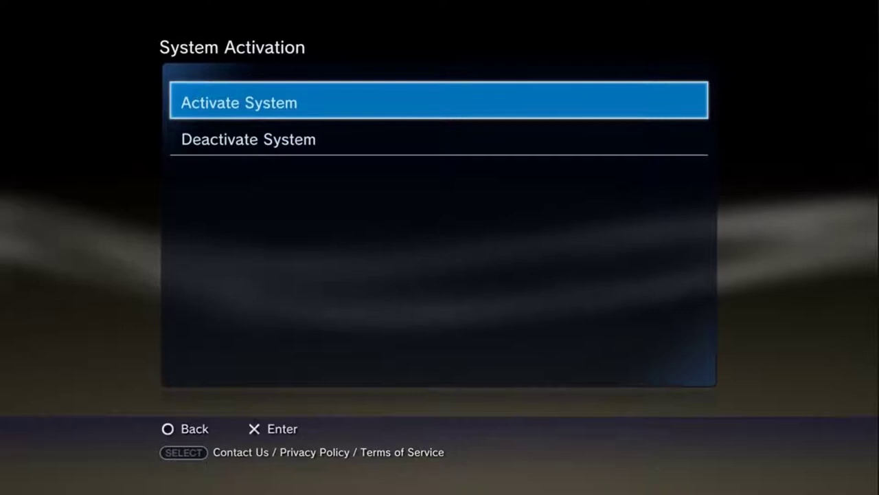
{"action": "left_click", "coordinate": [439, 102]}
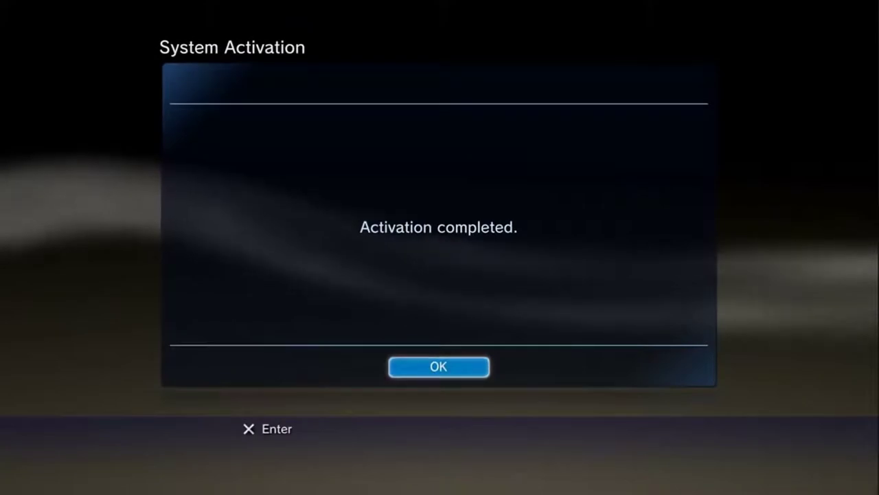
{"action": "left_click", "coordinate": [438, 366]}
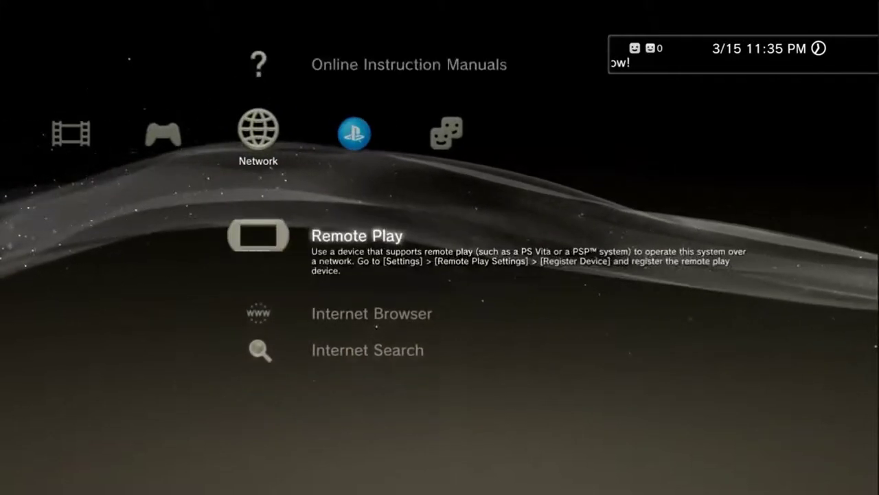
Launch the PS3 Internet Browser from the XMB
{"action": "scroll", "scroll_direction": "down", "scroll_amount": 3}
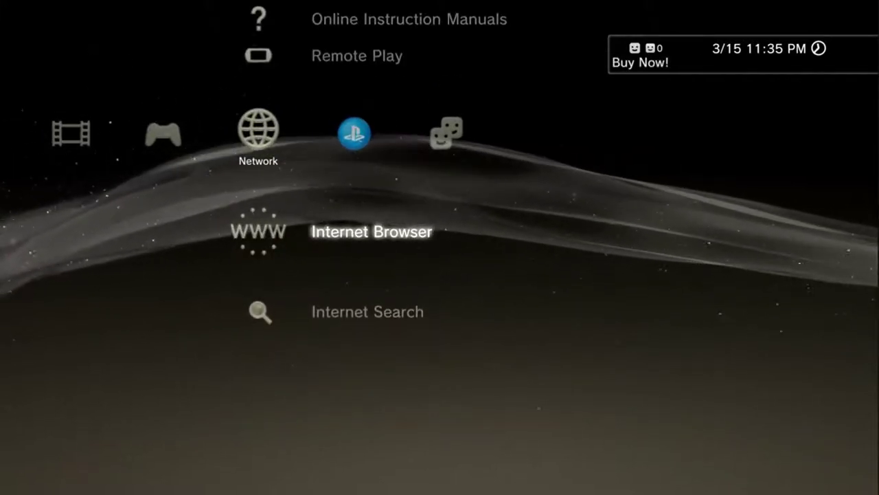
{"action": "left_click", "coordinate": [257, 231]}
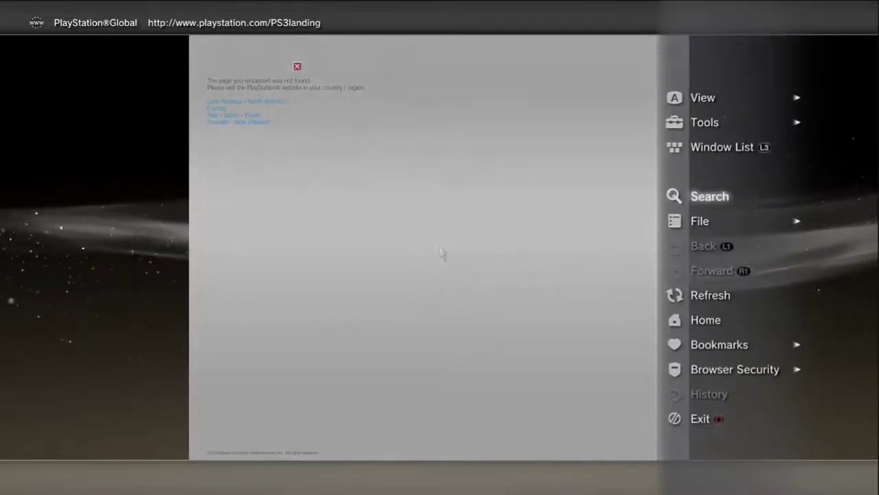
{"action": "left_click", "coordinate": [705, 121]}
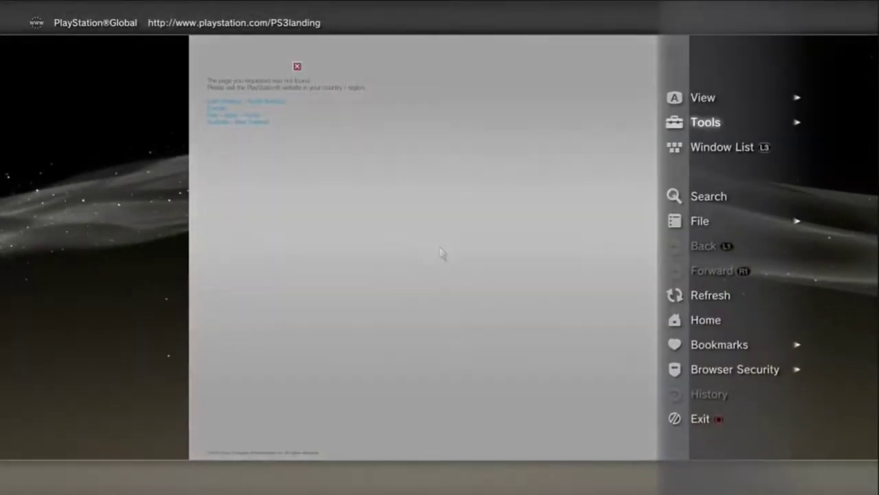
{"action": "left_click", "coordinate": [706, 122]}
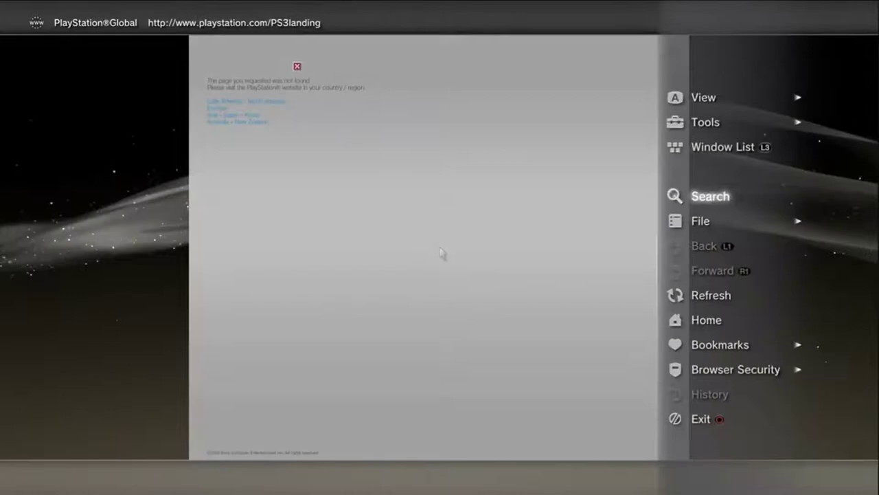
{"action": "left_click", "coordinate": [705, 121]}
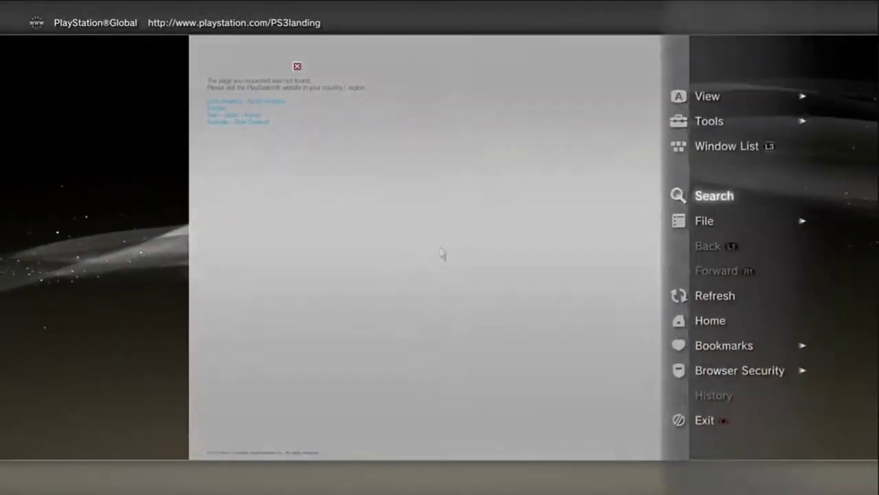
In browser Settings, set the Home Page to Use Blank Page and confirm with OK
{"action": "left_click", "coordinate": [709, 121]}
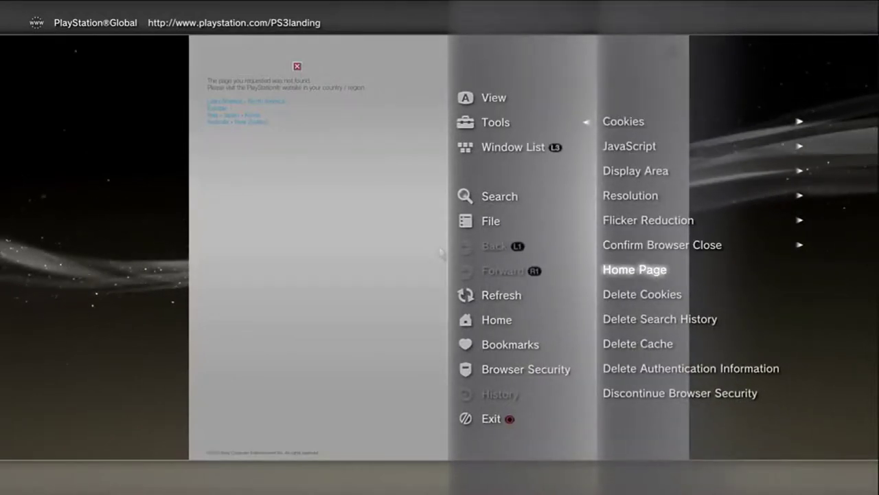
{"action": "left_click", "coordinate": [634, 268]}
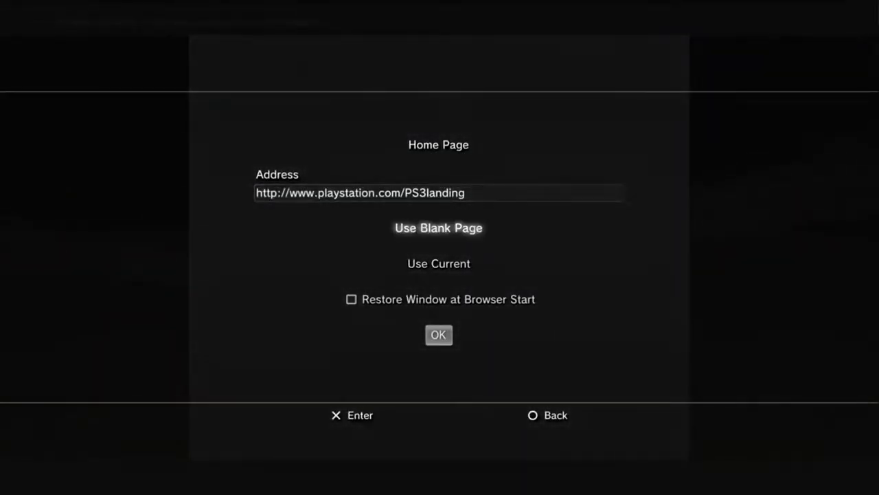
{"action": "left_click", "coordinate": [438, 227]}
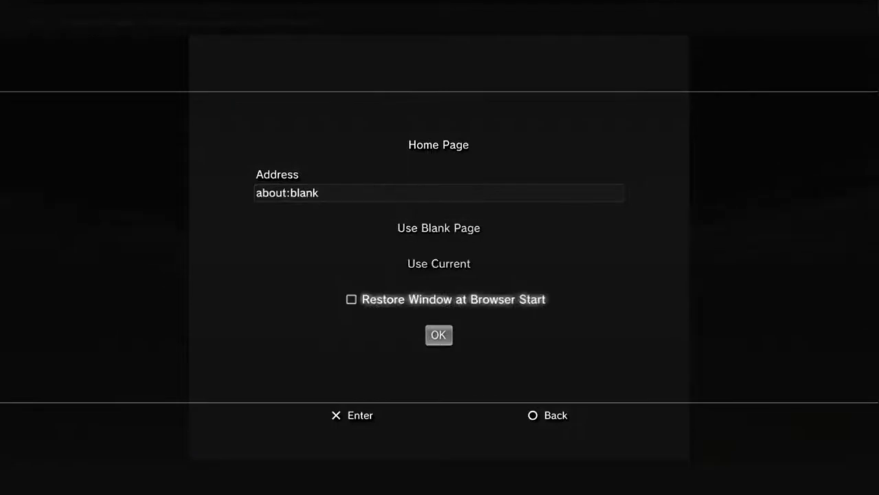
{"action": "left_click", "coordinate": [438, 263]}
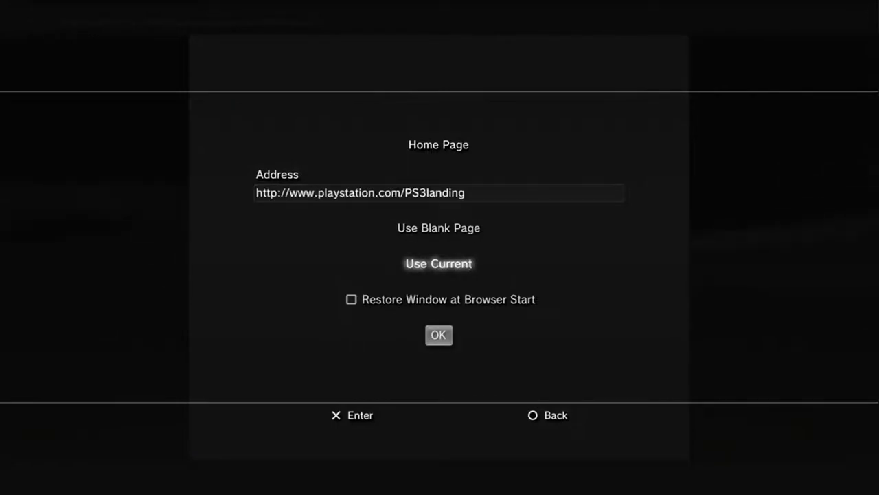
{"action": "left_click", "coordinate": [439, 228]}
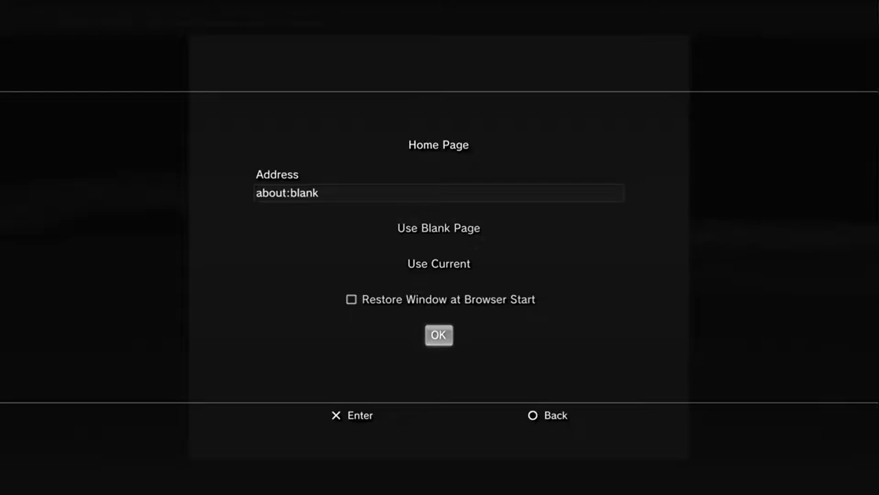
{"action": "left_click", "coordinate": [438, 335]}
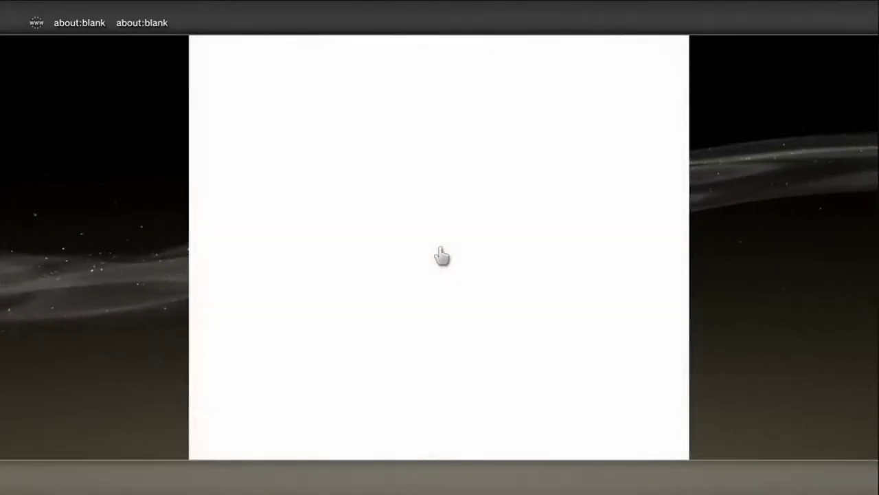
Replace about:blank with ps3xploit.com, then open v3 HAN Tools > ACT/IDPS Dumper
{"action": "left_click", "coordinate": [439, 256]}
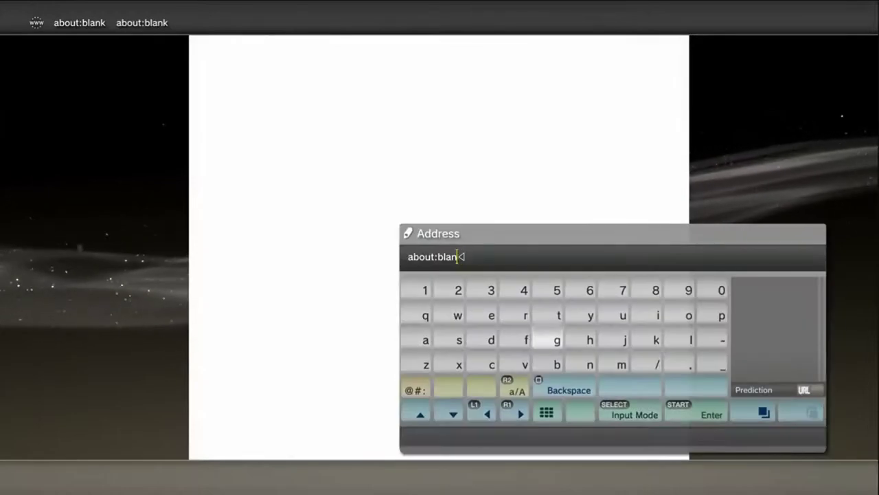
{"action": "left_click", "coordinate": [569, 389]}
{"action": "type", "text": "ps3xploit.com"}
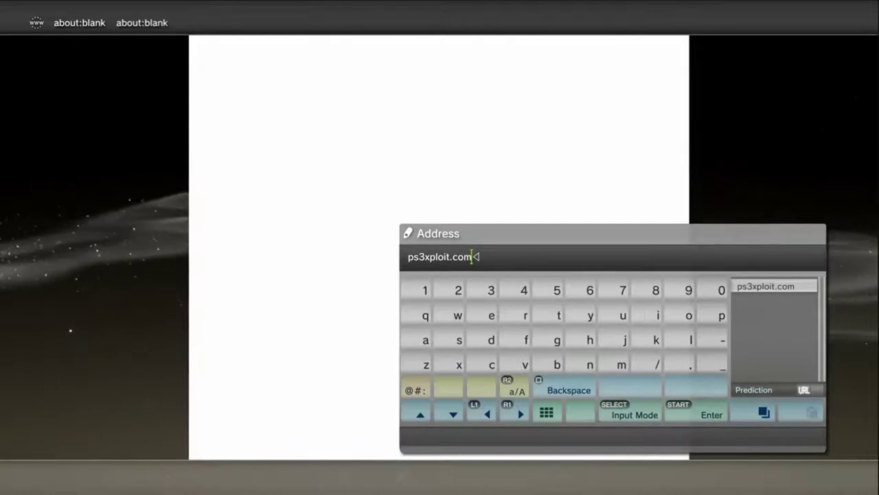
{"action": "left_click", "coordinate": [711, 414]}
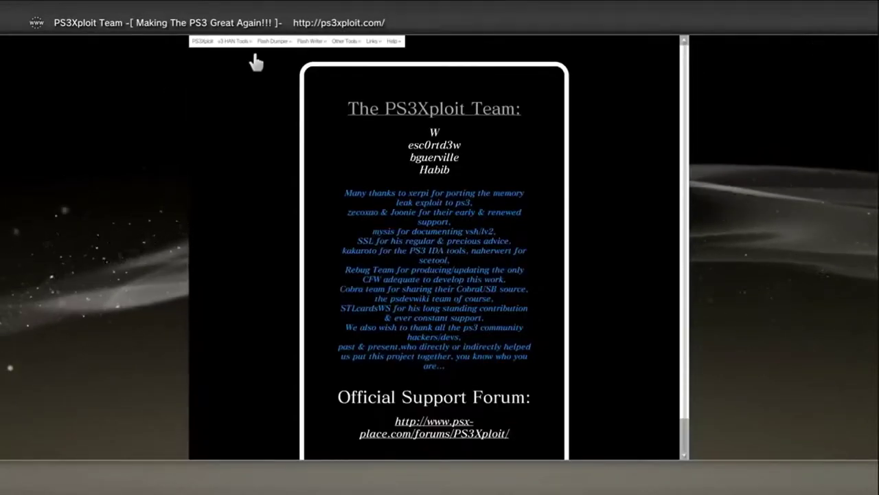
{"action": "mouse_move", "coordinate": [192, 92]}
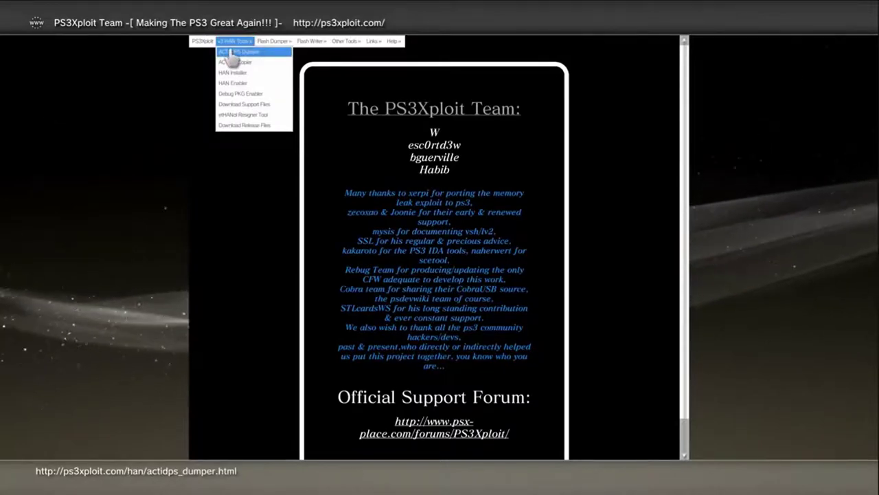
{"action": "left_click", "coordinate": [241, 51]}
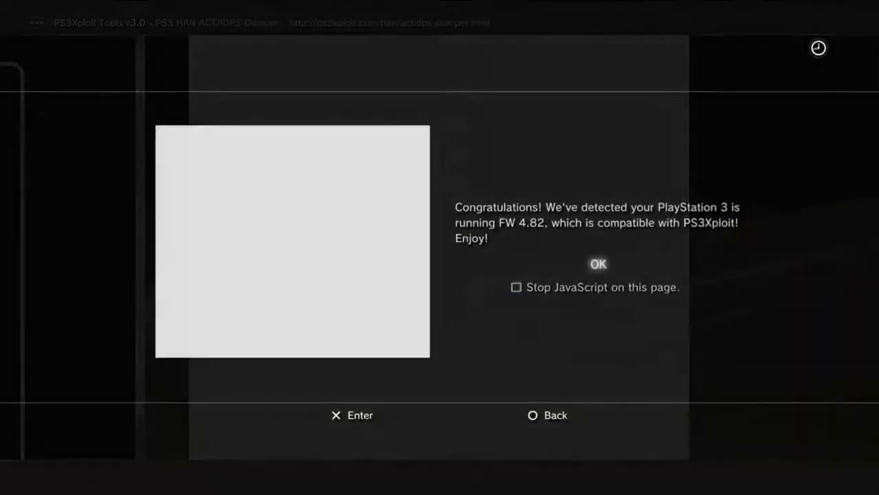
Dismiss the FW 4.82 alert, initialize the dumper, dump ACT.DAT and IDPS, and close the window
{"action": "left_click", "coordinate": [598, 263]}
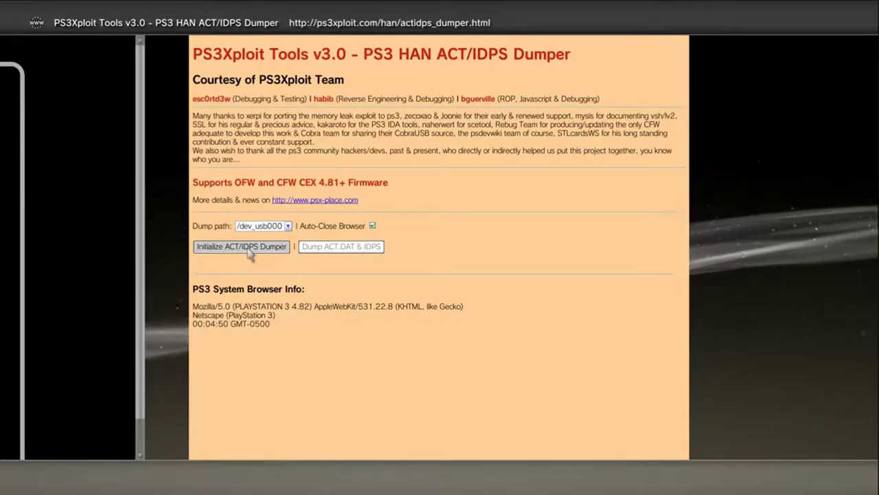
{"action": "left_click", "coordinate": [241, 246]}
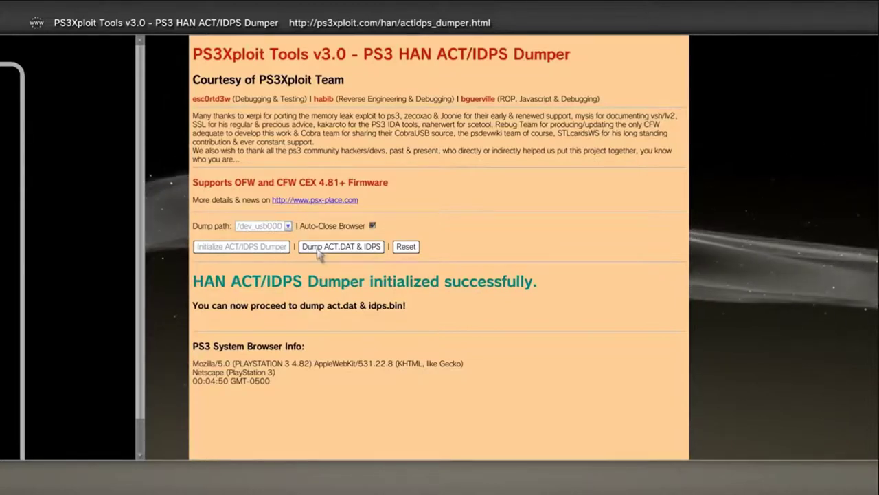
{"action": "left_click", "coordinate": [341, 246]}
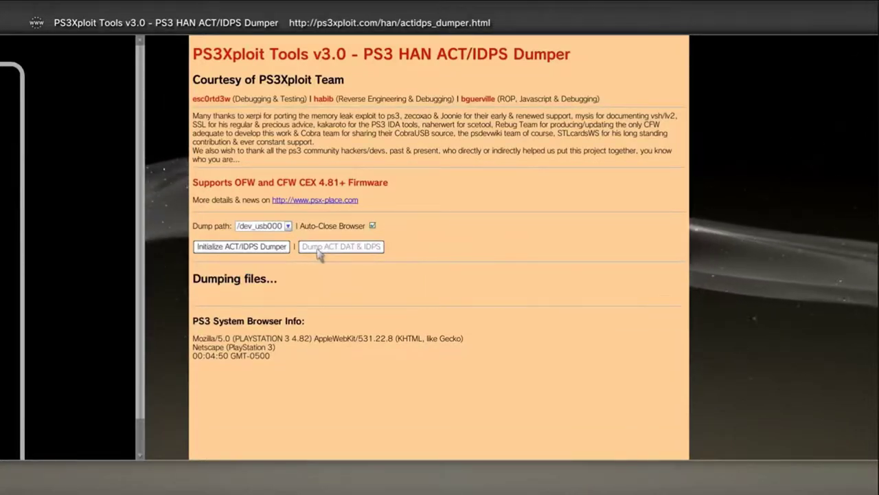
{"action": "left_click", "coordinate": [341, 246]}
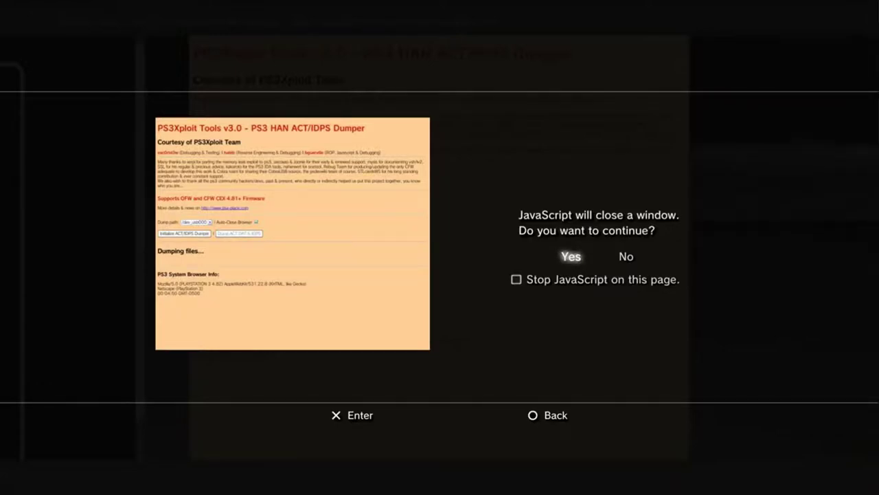
{"action": "left_click", "coordinate": [571, 256]}
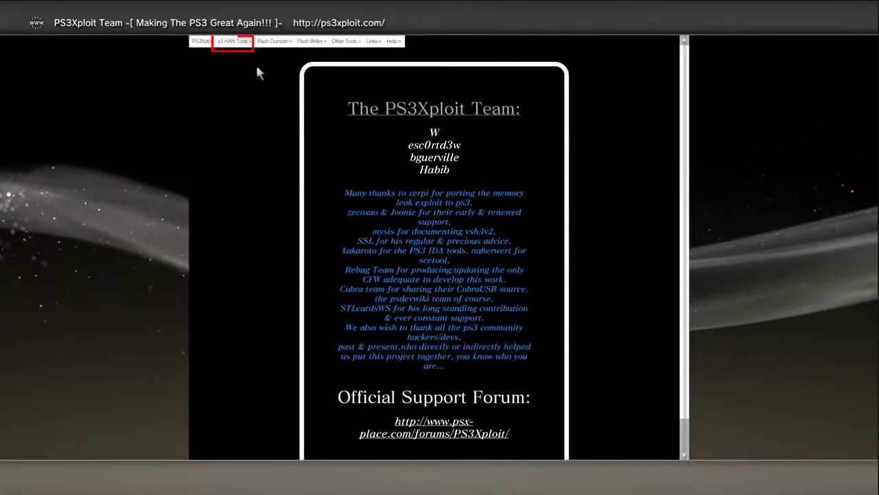
Open v3 HAN Tools > HAN Installer, dismiss the alert, and run Initialize HAN Installer
{"action": "left_click", "coordinate": [233, 42]}
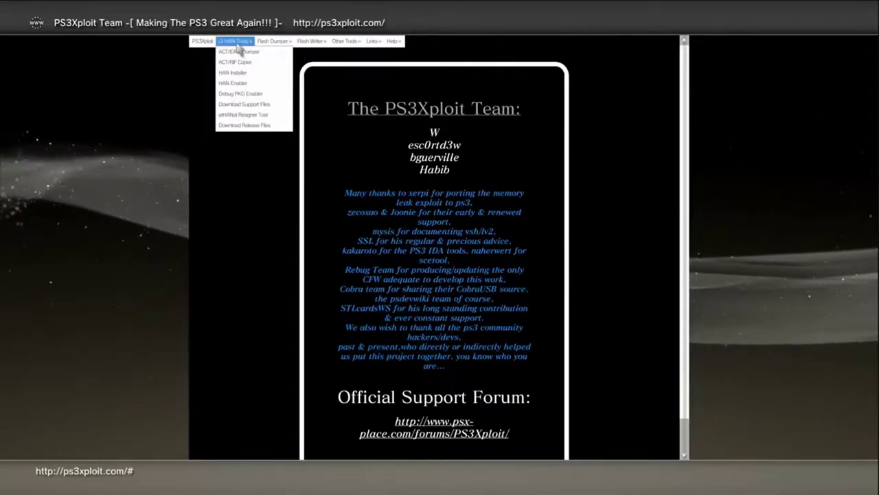
{"action": "mouse_move", "coordinate": [237, 62]}
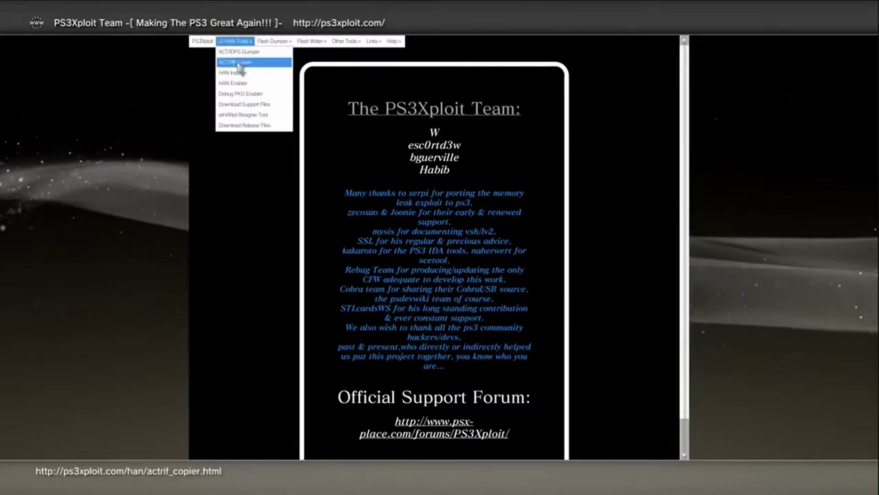
{"action": "mouse_move", "coordinate": [232, 73]}
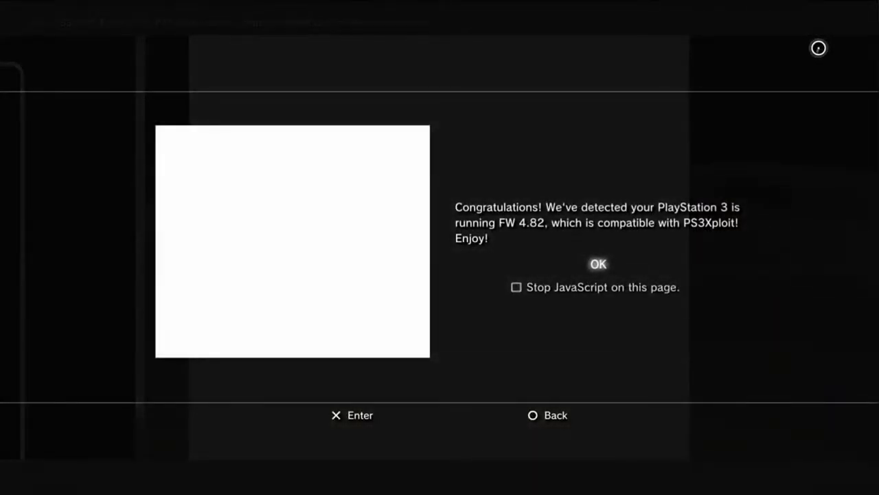
{"action": "left_click", "coordinate": [598, 264]}
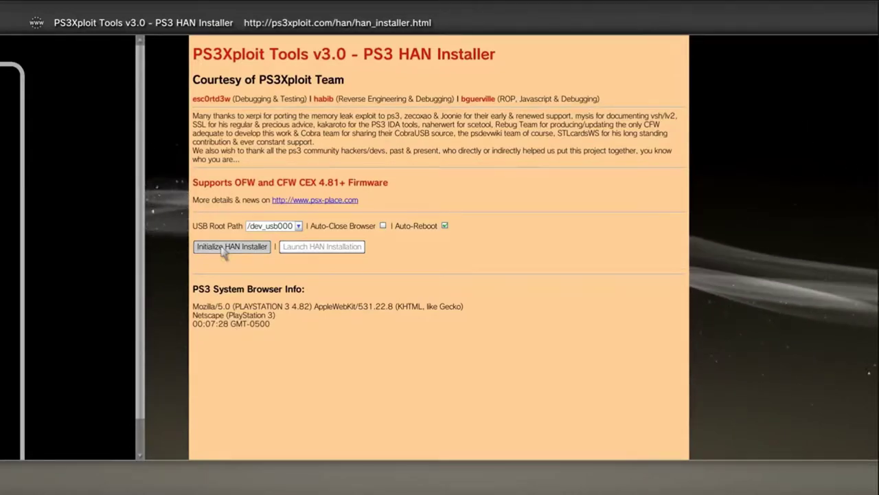
{"action": "left_click", "coordinate": [232, 246]}
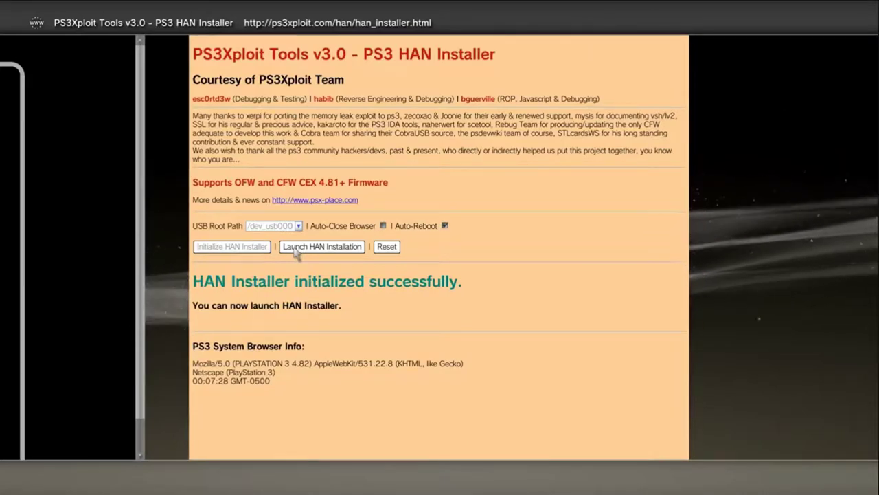
Run Launch HAN Installation on the initialized installer page
{"action": "left_click", "coordinate": [321, 246]}
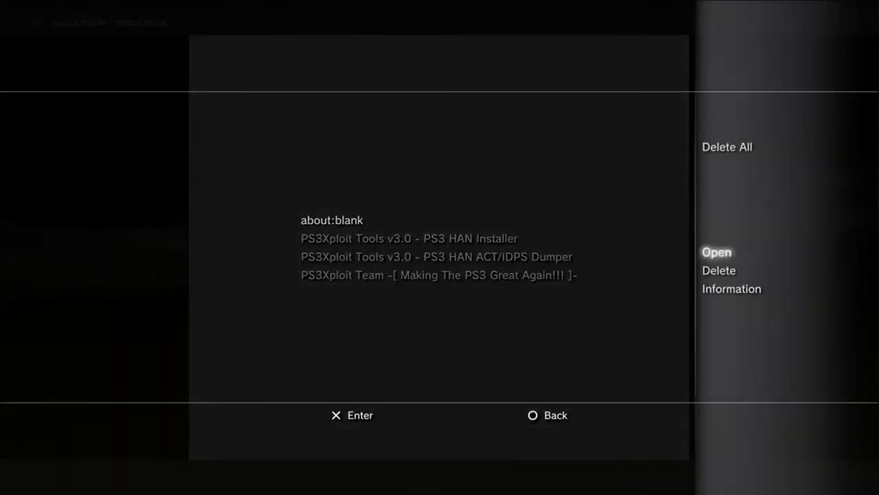
Go to about:blank from history, load ps3xploit.com, and open v3 HAN Tools > HAN Enabler
{"action": "left_click", "coordinate": [716, 252]}
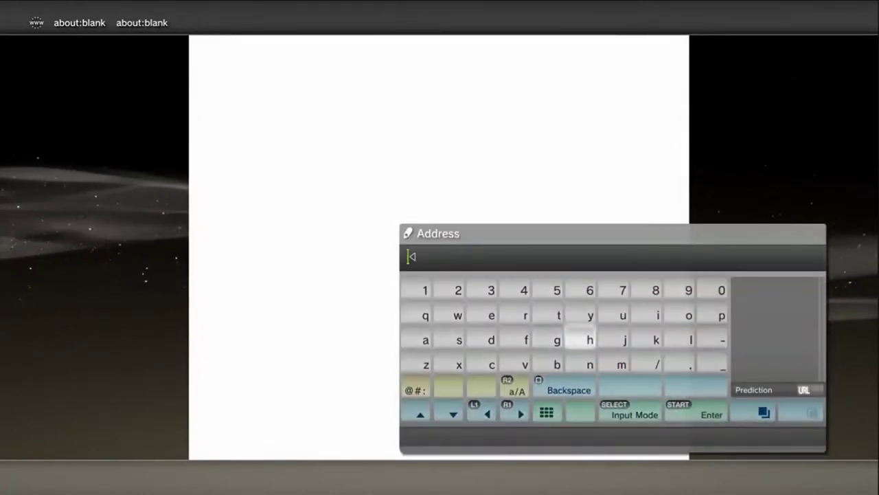
{"action": "left_click", "coordinate": [721, 315]}
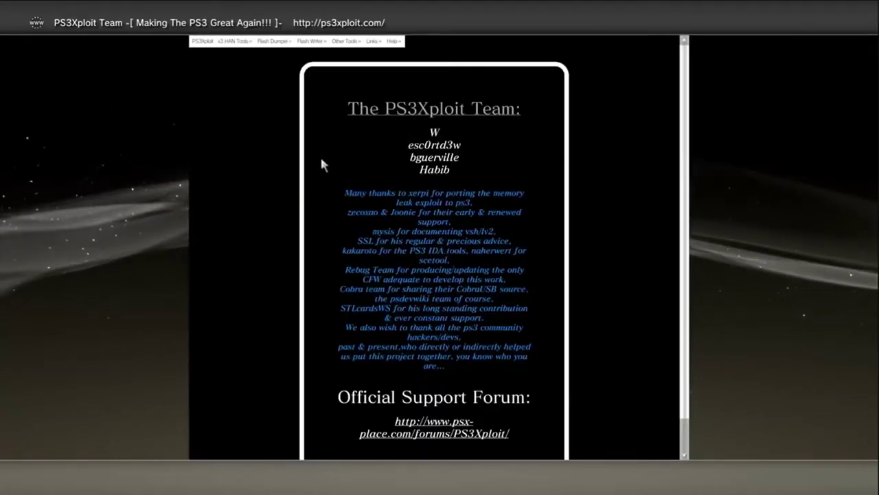
{"action": "left_click", "coordinate": [234, 41]}
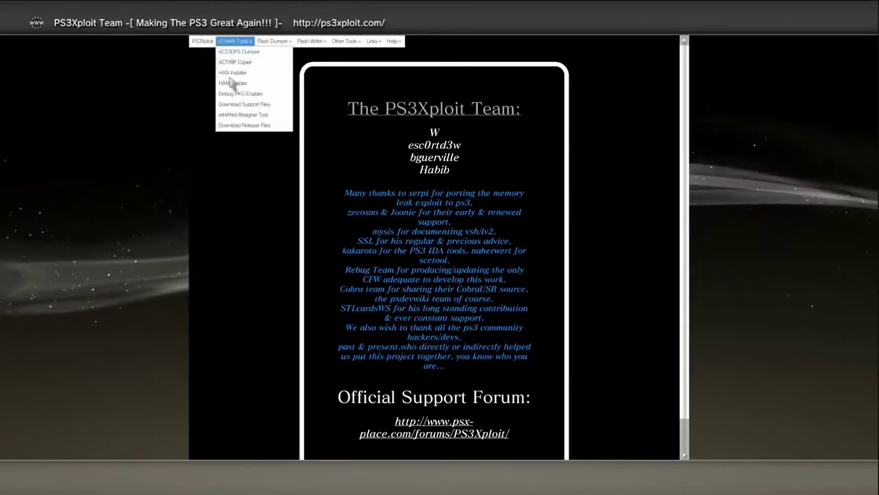
{"action": "mouse_move", "coordinate": [232, 83]}
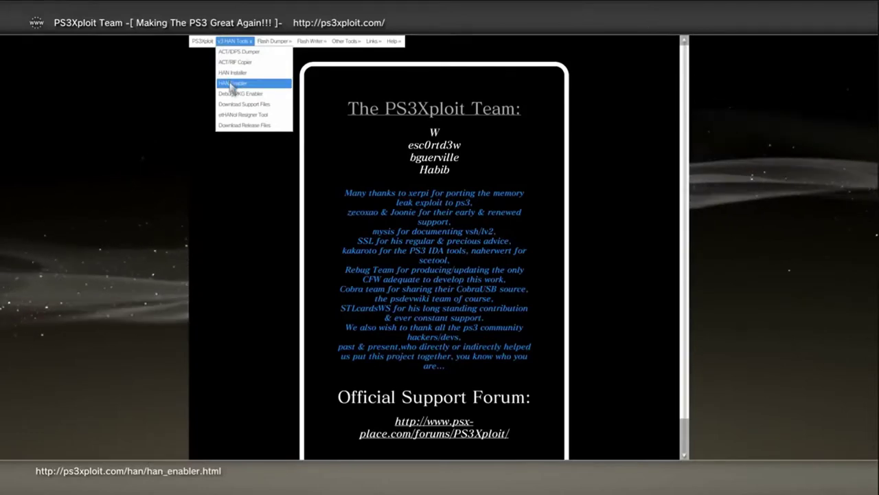
{"action": "left_click", "coordinate": [234, 83]}
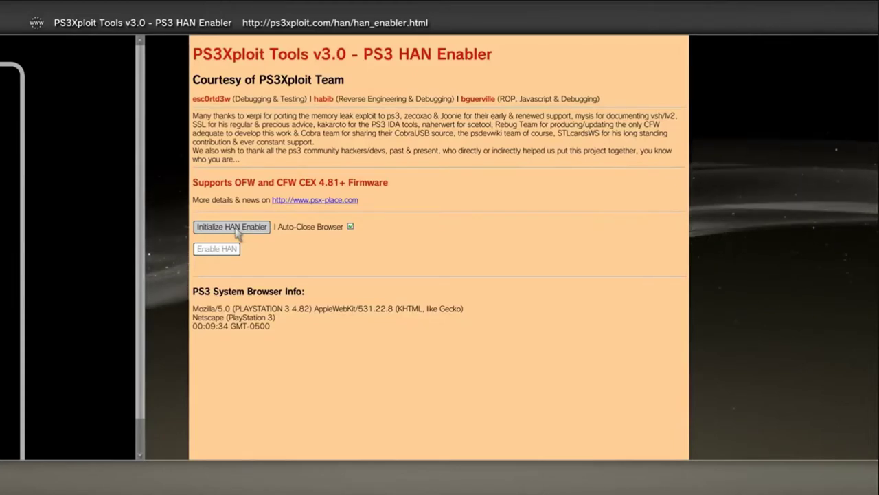
Run Initialize HAN Enabler and Enable HAN, then answer Yes to close the window
{"action": "left_click", "coordinate": [232, 226]}
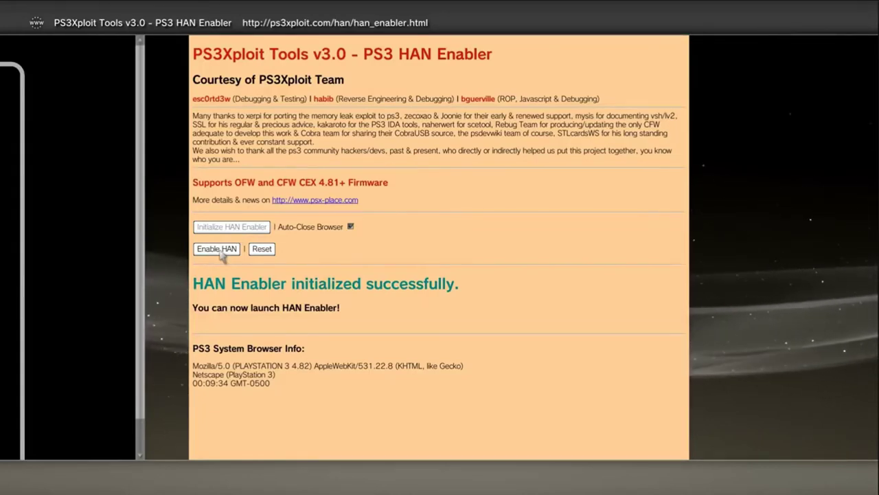
{"action": "left_click", "coordinate": [216, 248]}
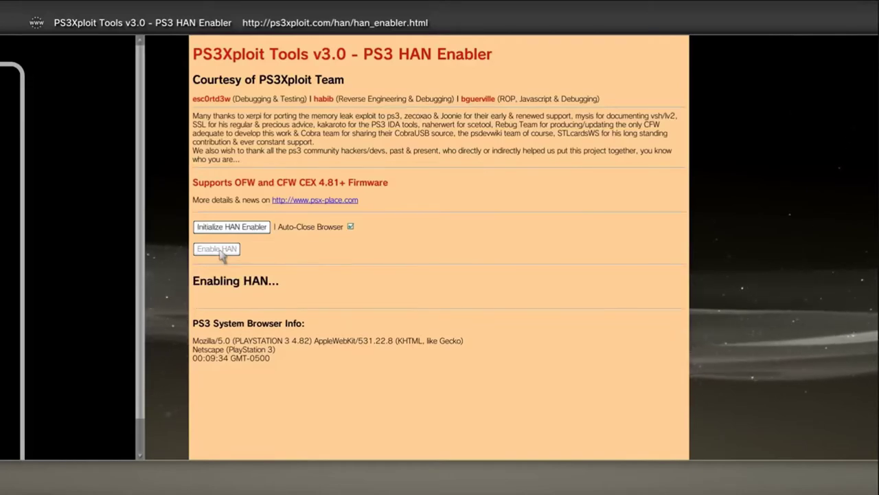
{"action": "left_click", "coordinate": [216, 249]}
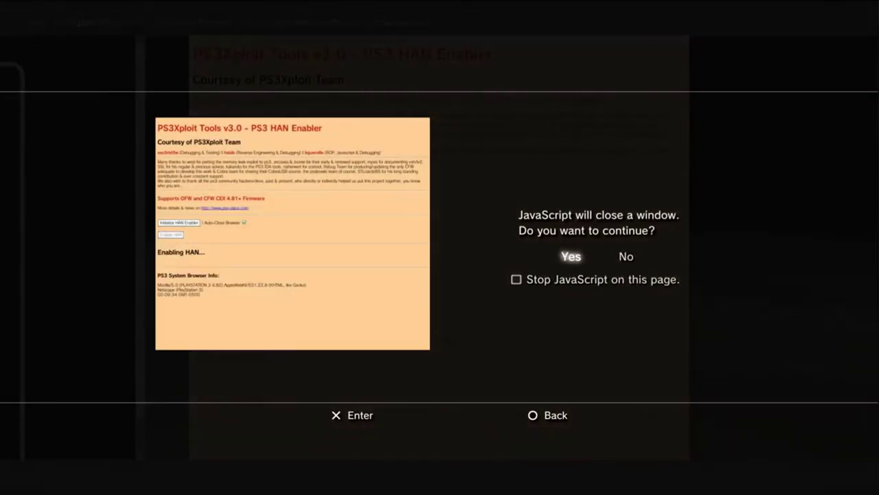
{"action": "left_click", "coordinate": [571, 255]}
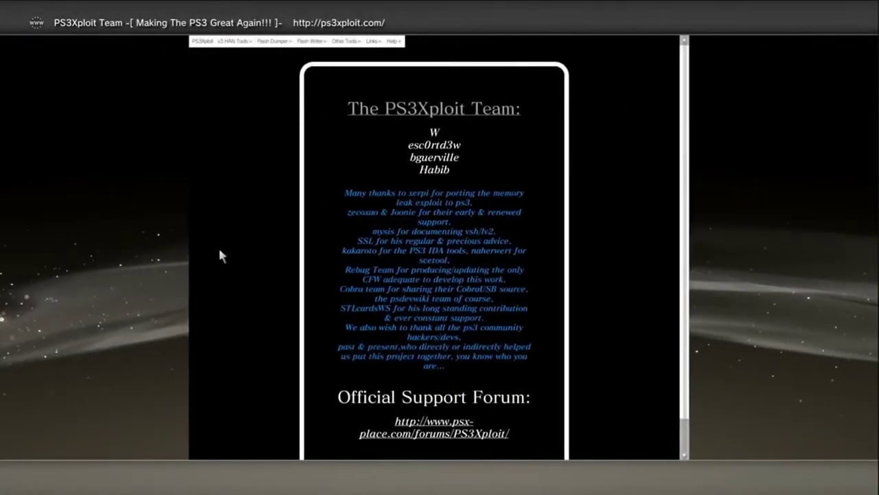